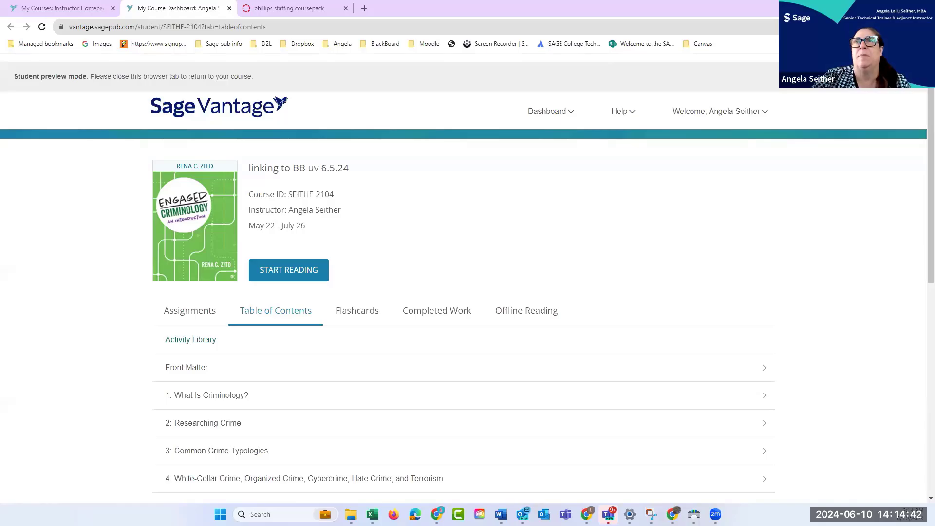
{"action": "mouse_move", "coordinate": [360, 397]}
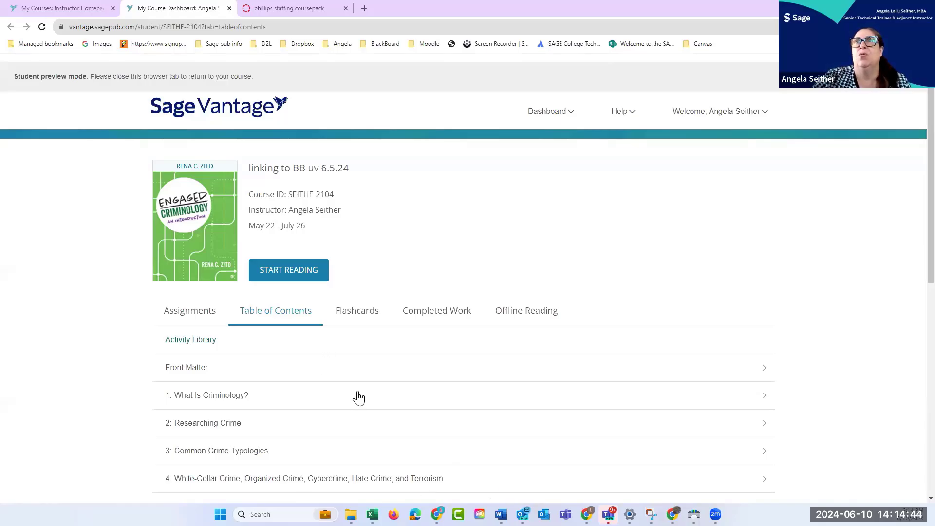
{"action": "mouse_move", "coordinate": [372, 401]}
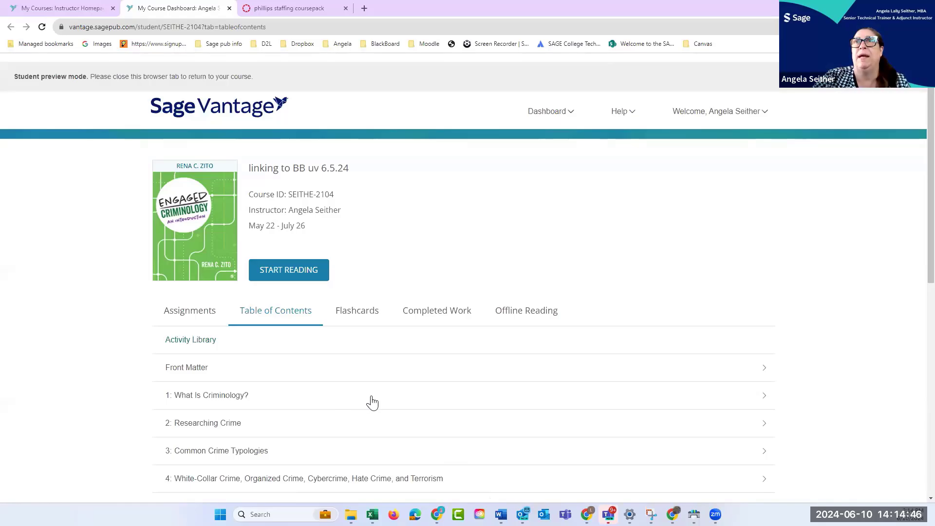
Show the Assignments list with due dates, overdue items and 20 of 135 completed
{"action": "scroll", "scroll_direction": "down", "scroll_amount": 3}
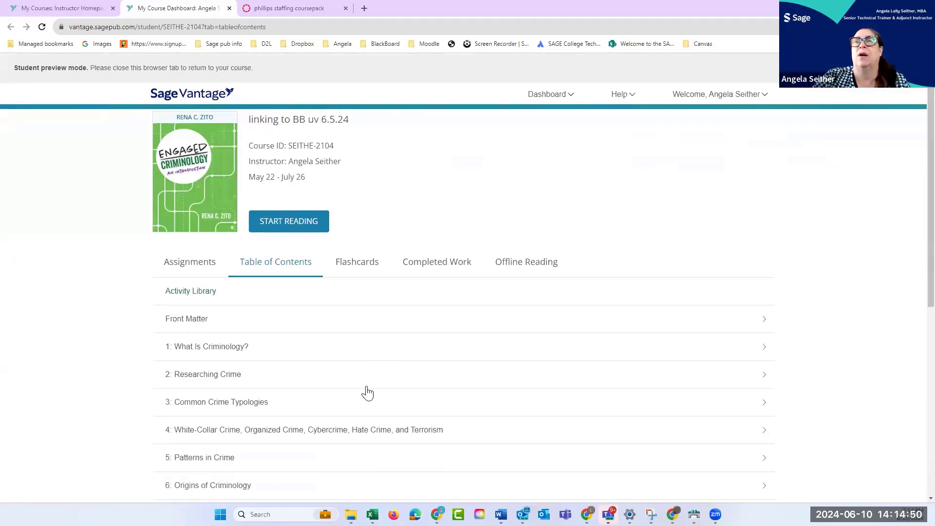
{"action": "mouse_move", "coordinate": [200, 250]}
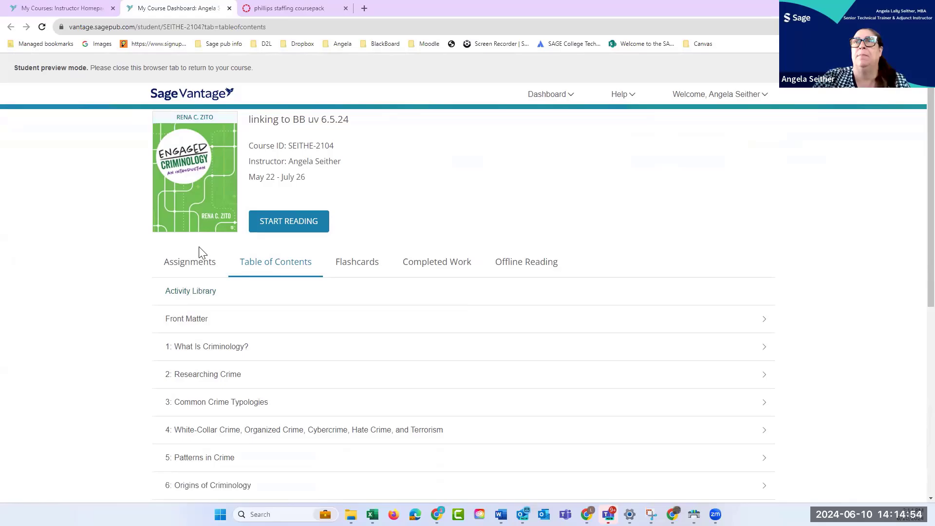
{"action": "left_click", "coordinate": [189, 261]}
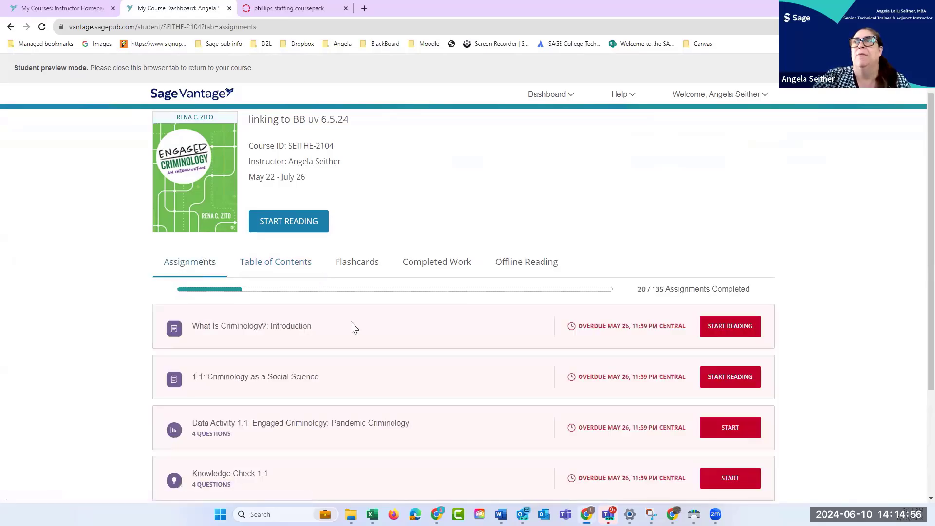
{"action": "scroll", "scroll_direction": "down", "scroll_amount": 3}
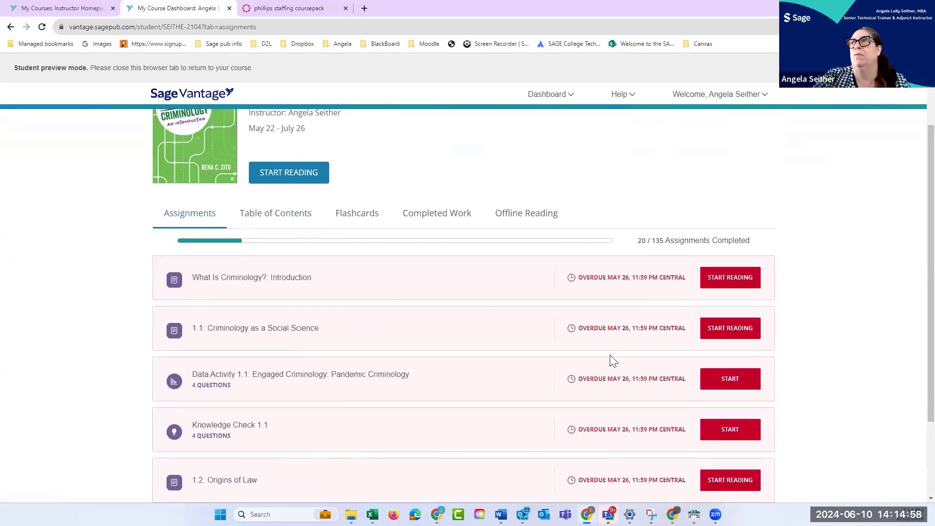
{"action": "mouse_move", "coordinate": [635, 280]}
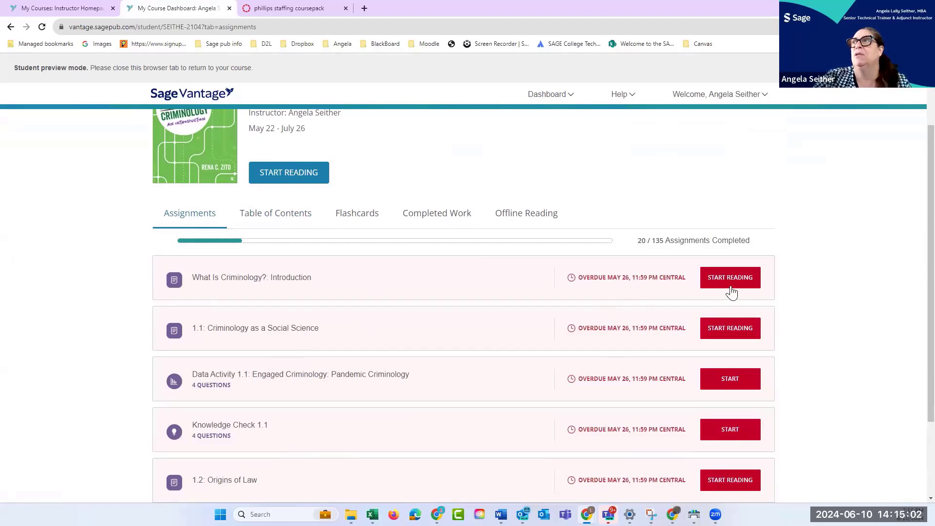
{"action": "mouse_move", "coordinate": [730, 277]}
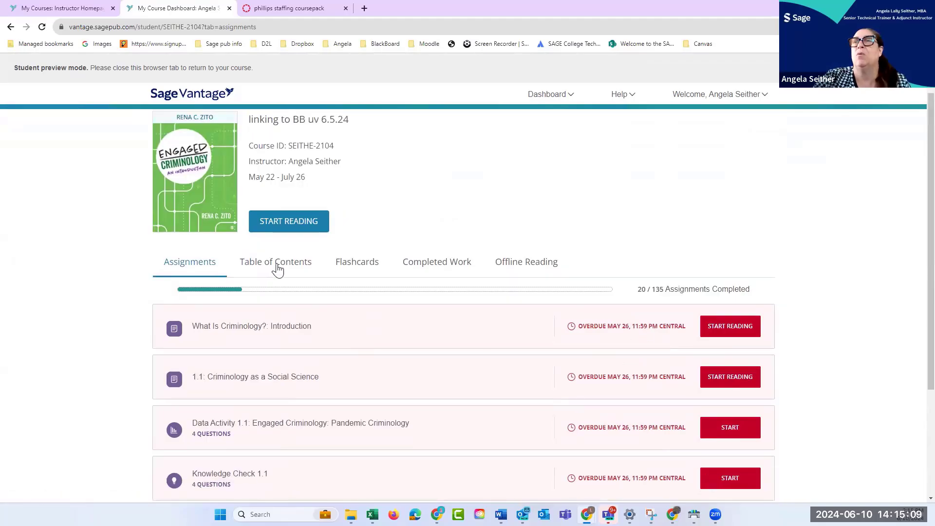
Expand chapter 1, What Is Criminology?, in the table of contents to list its readings and knowledge checks
{"action": "left_click", "coordinate": [276, 262]}
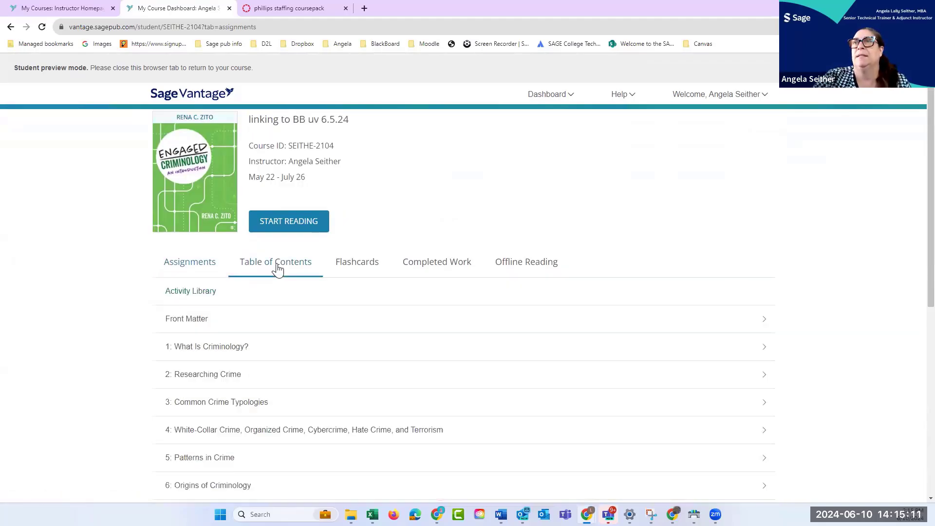
{"action": "left_click", "coordinate": [207, 345]}
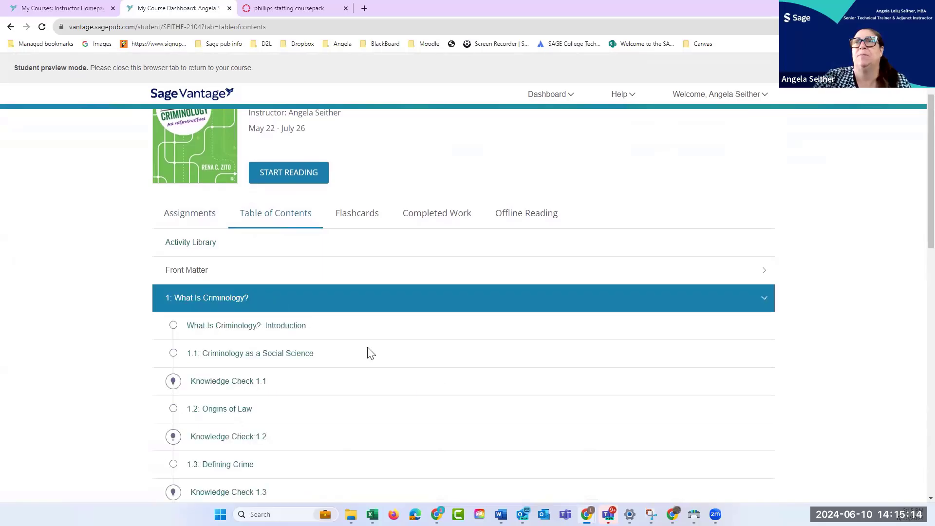
{"action": "scroll", "scroll_direction": "down", "scroll_amount": 3}
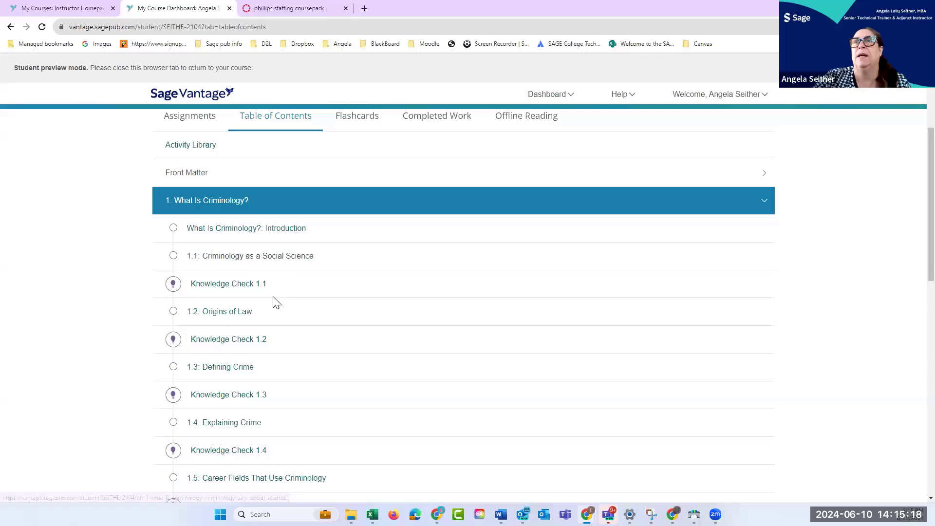
{"action": "scroll", "scroll_direction": "down", "scroll_amount": 3}
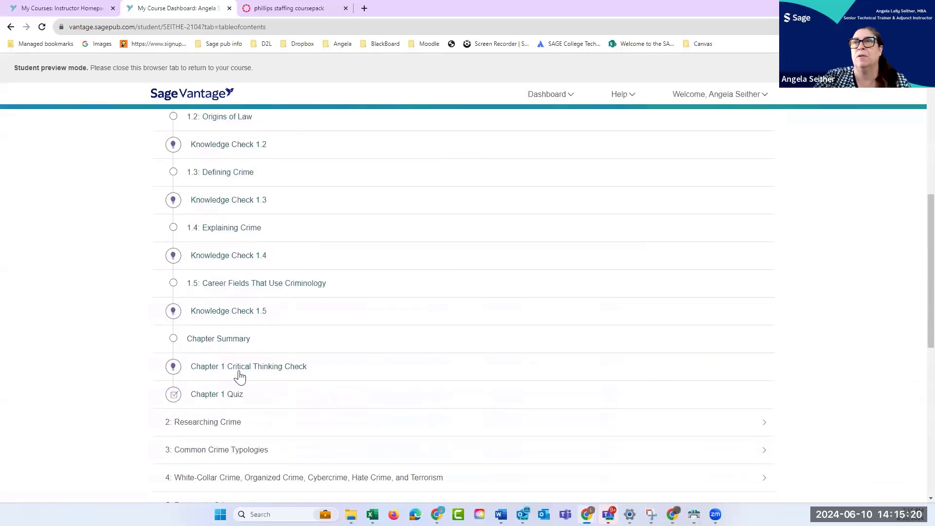
{"action": "mouse_move", "coordinate": [265, 370]}
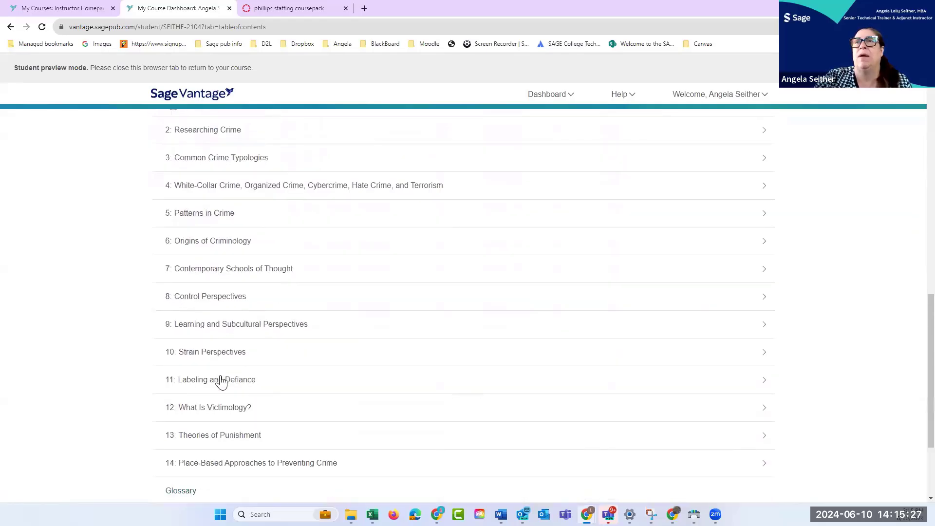
{"action": "left_click", "coordinate": [211, 378]}
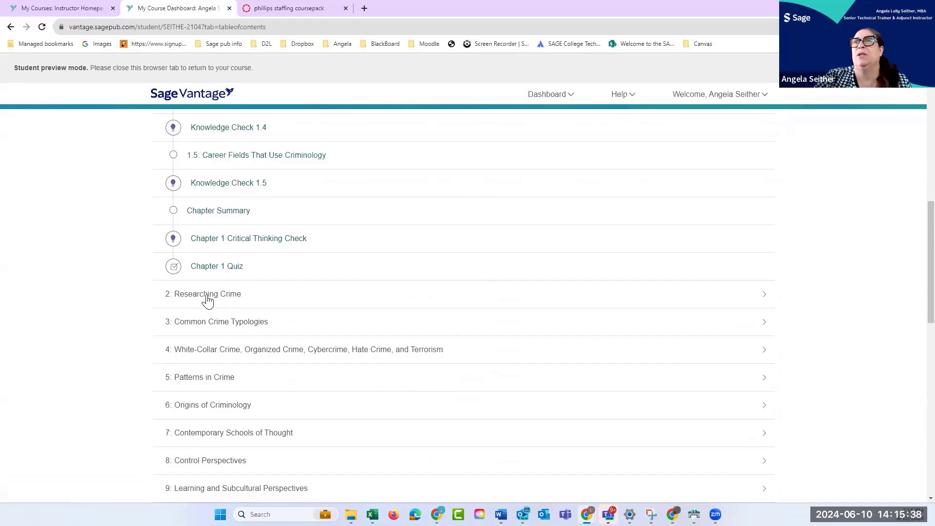
{"action": "mouse_move", "coordinate": [322, 302]}
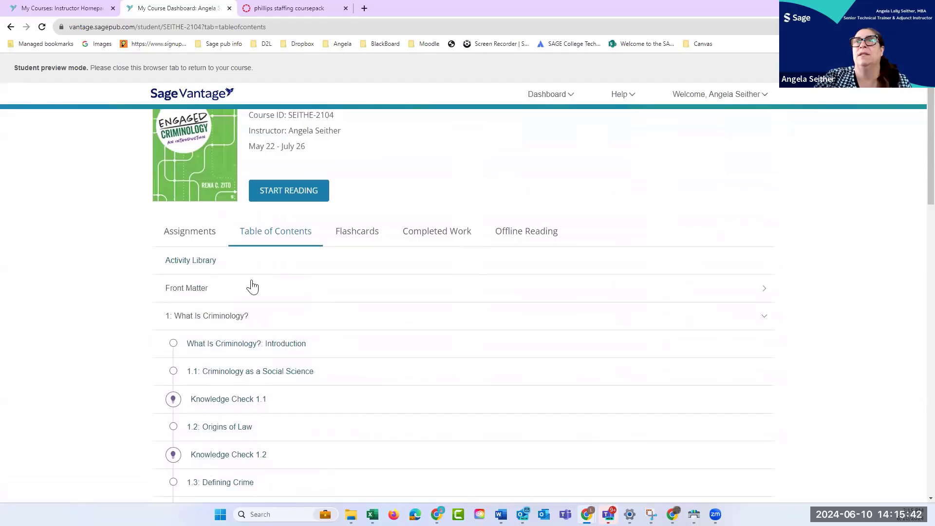
{"action": "mouse_move", "coordinate": [190, 317]}
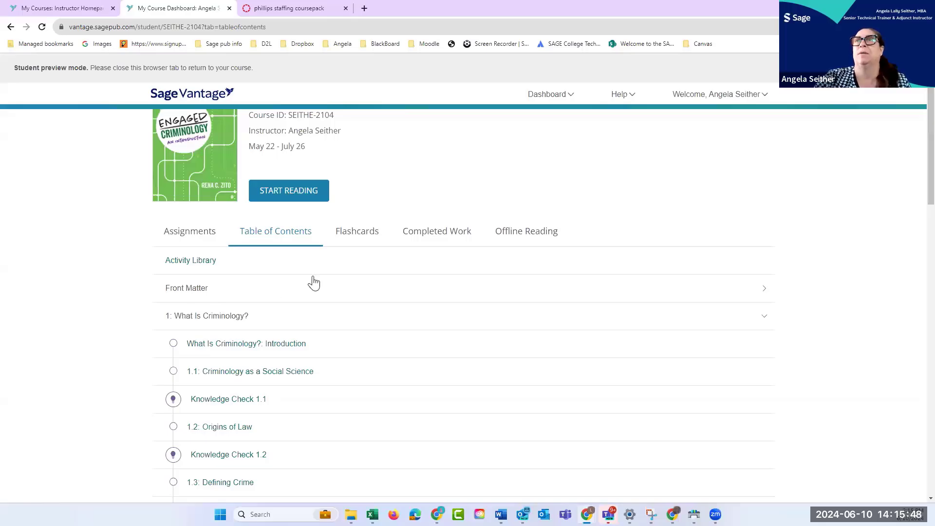
Open the chapter 1 flashcards, What Is Criminology?, showing card 1 of 25
{"action": "left_click", "coordinate": [356, 231]}
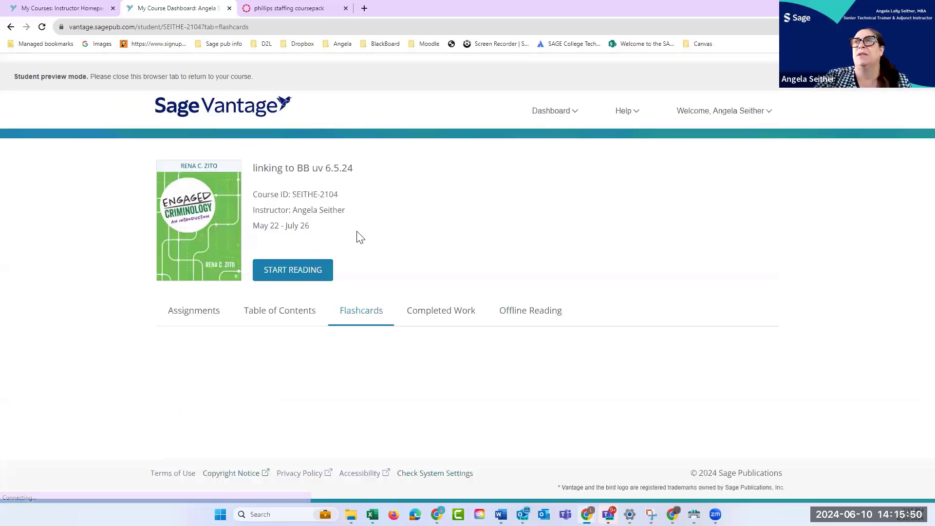
{"action": "left_click", "coordinate": [360, 310]}
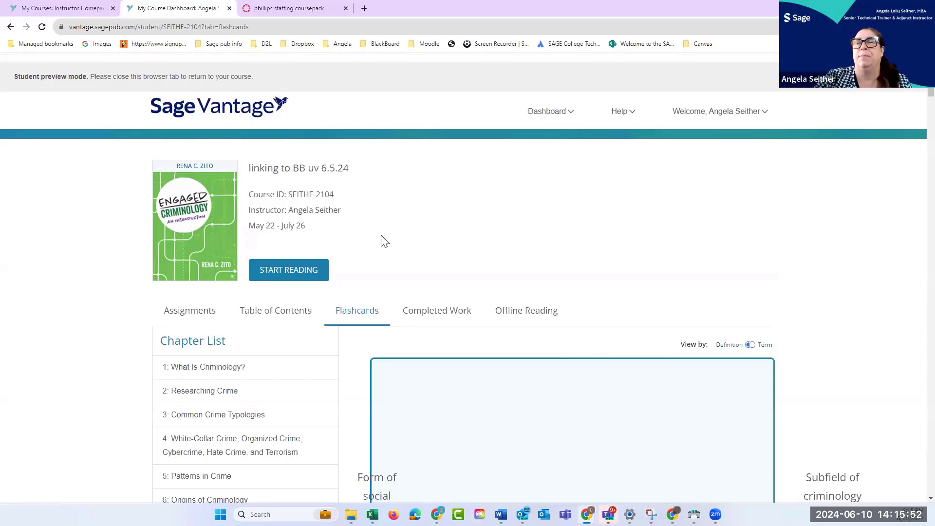
{"action": "left_click", "coordinate": [203, 367]}
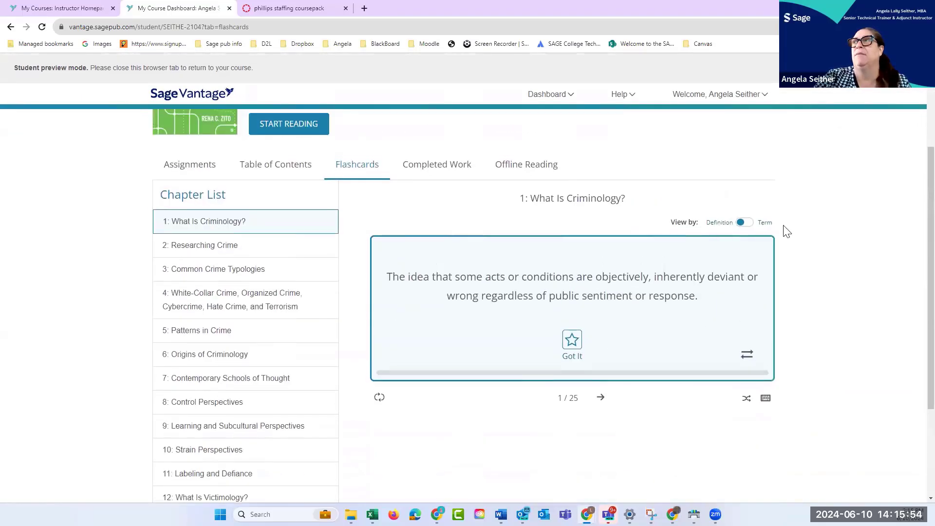
{"action": "left_click", "coordinate": [572, 339]}
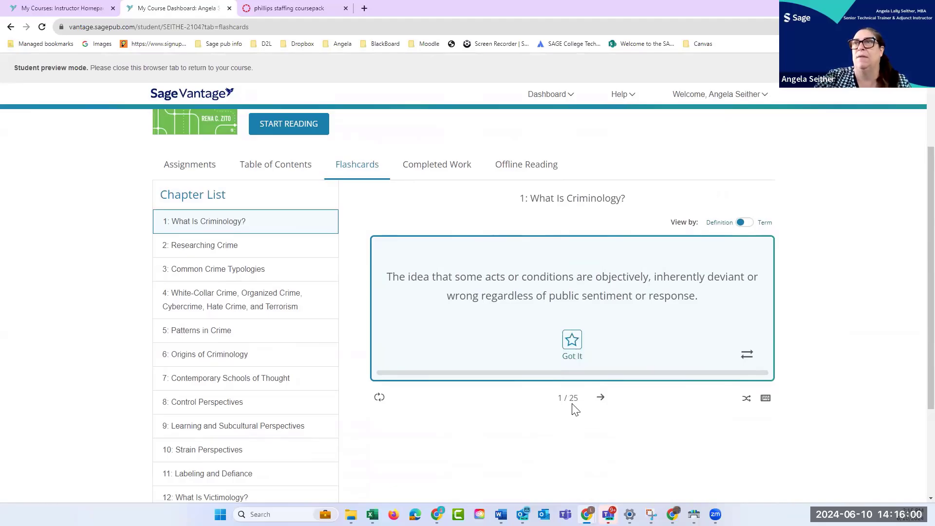
{"action": "mouse_move", "coordinate": [444, 172]}
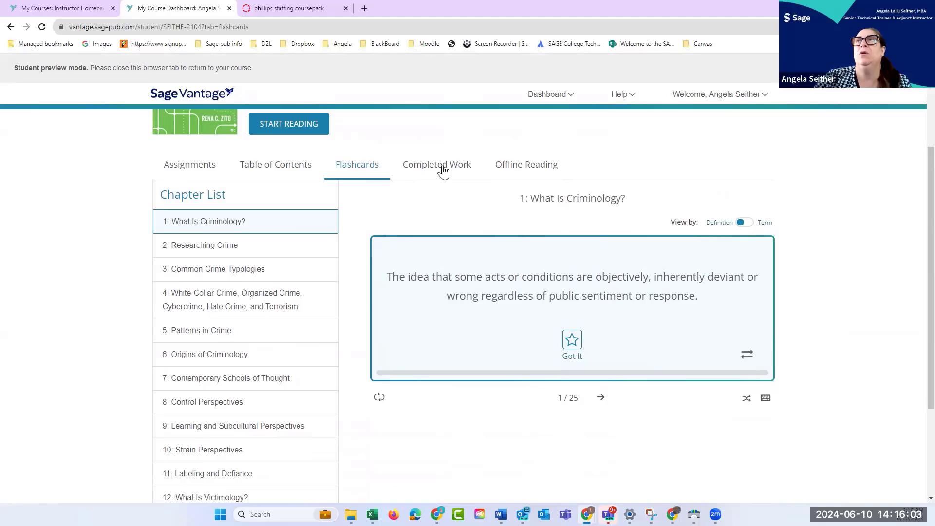
Show the Completed Work list with grades and last attempts, 20 of 135 done
{"action": "left_click", "coordinate": [436, 164]}
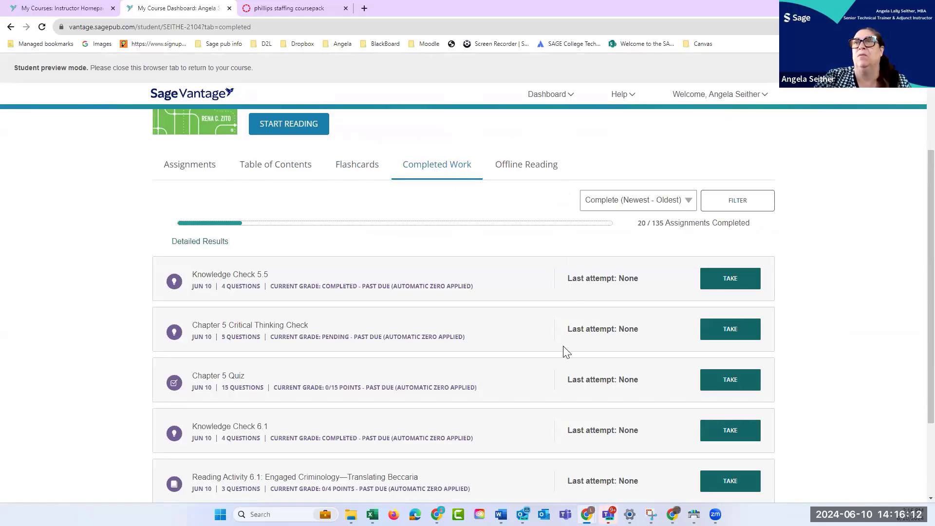
{"action": "mouse_move", "coordinate": [495, 380]}
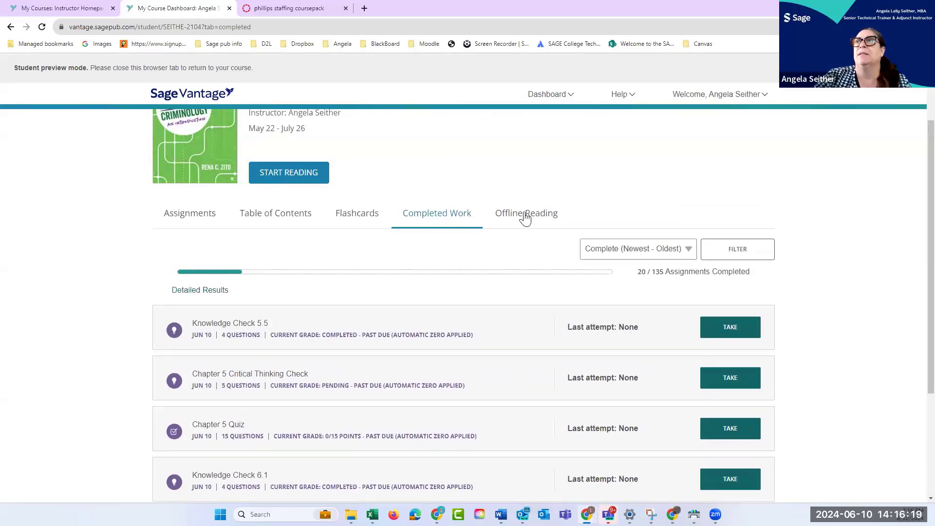
{"action": "left_click", "coordinate": [526, 213]}
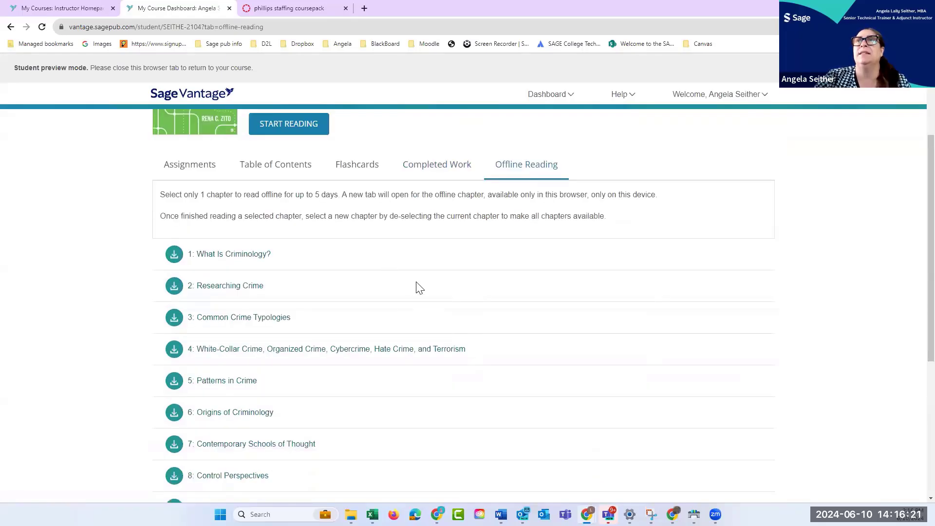
{"action": "mouse_move", "coordinate": [415, 285]}
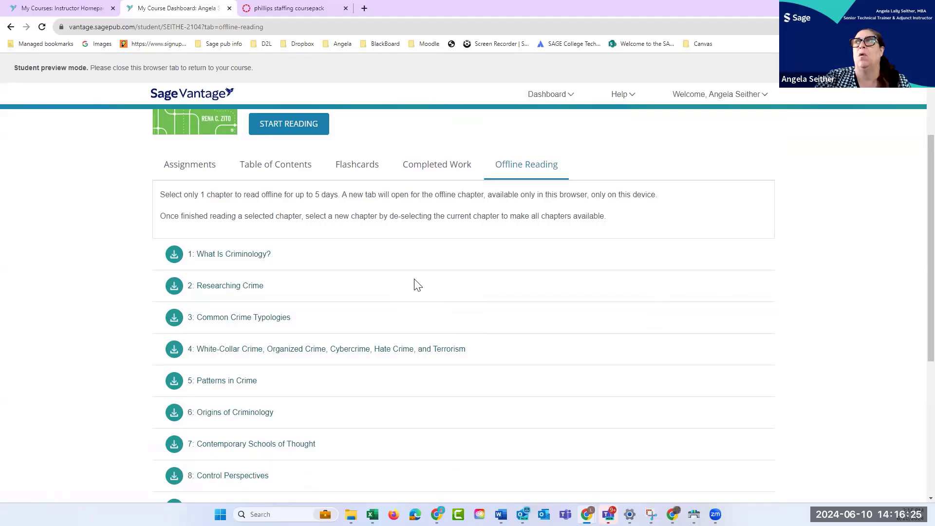
{"action": "mouse_move", "coordinate": [173, 254]}
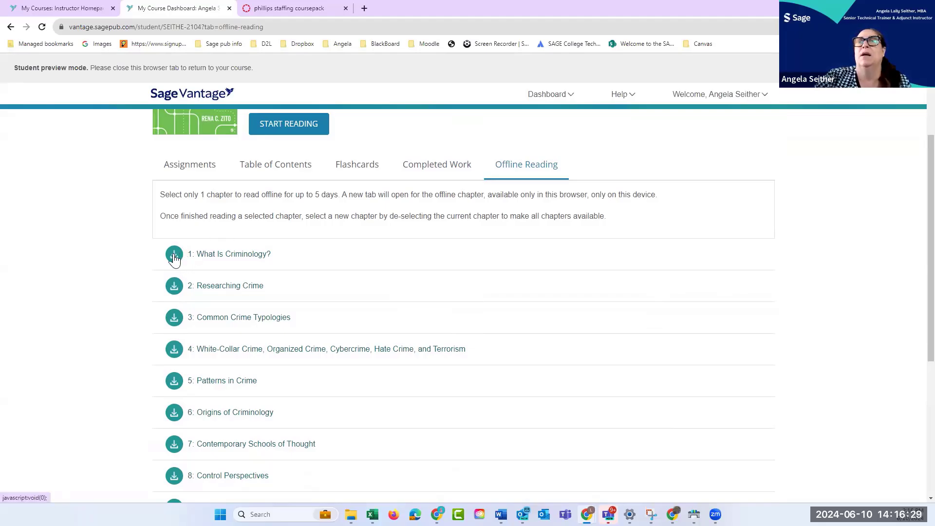
Download Chapter 1: What Is Criminology? for offline reading, available until 06/15/2024
{"action": "left_click", "coordinate": [173, 253]}
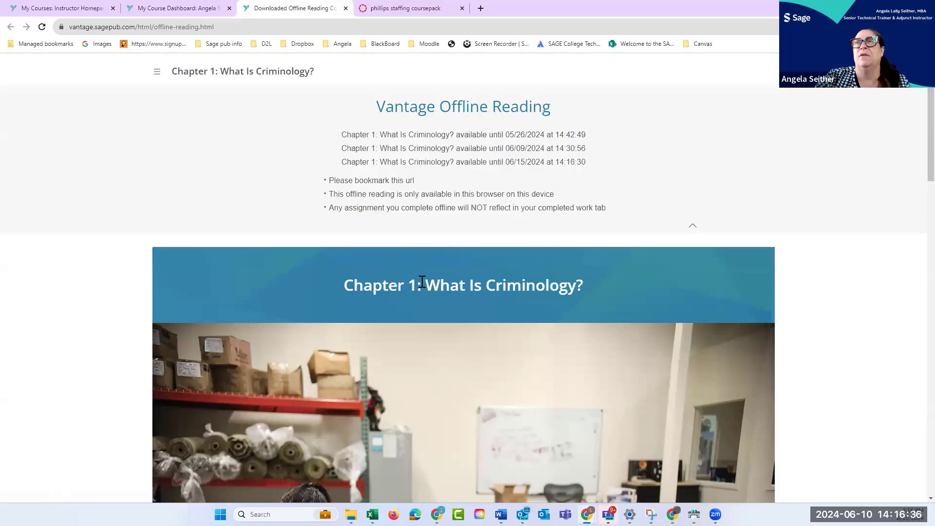
{"action": "mouse_move", "coordinate": [434, 302]}
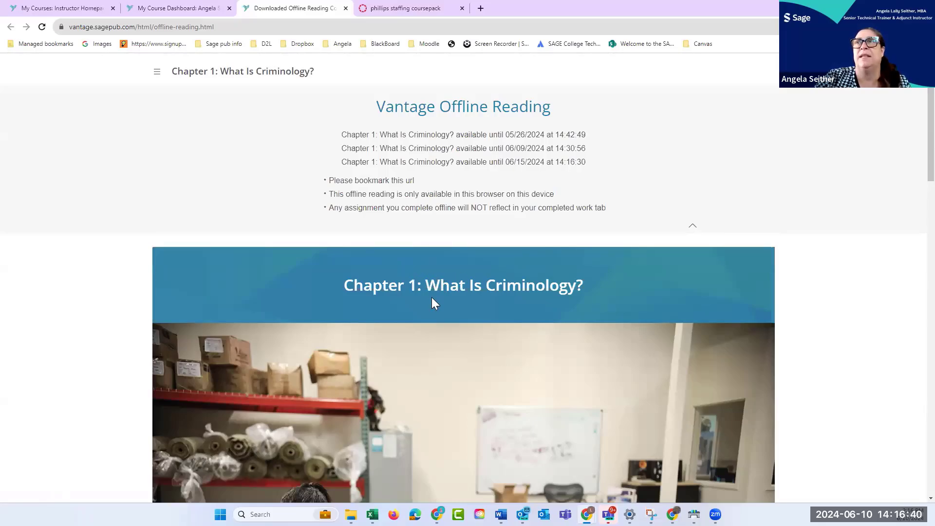
{"action": "mouse_move", "coordinate": [413, 301]}
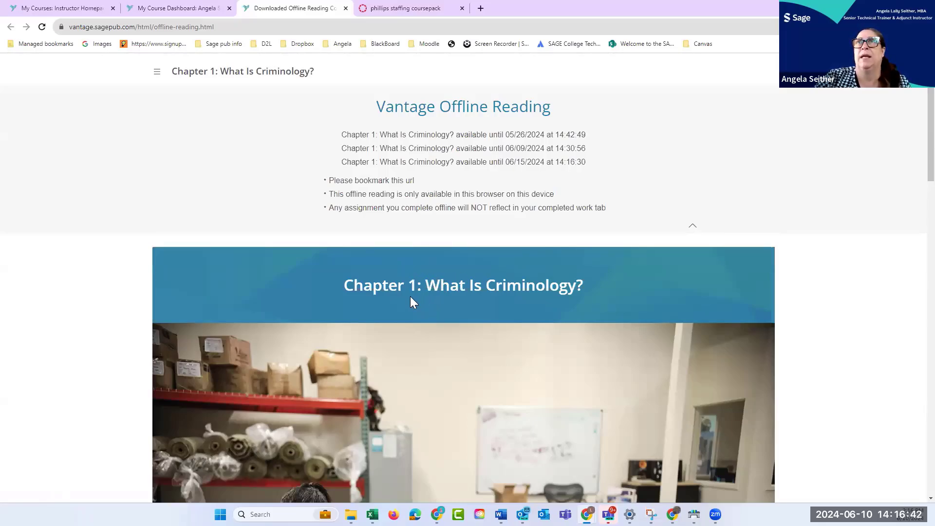
Remove Chapter 1 from offline reading and confirm the removal
{"action": "left_click", "coordinate": [177, 8]}
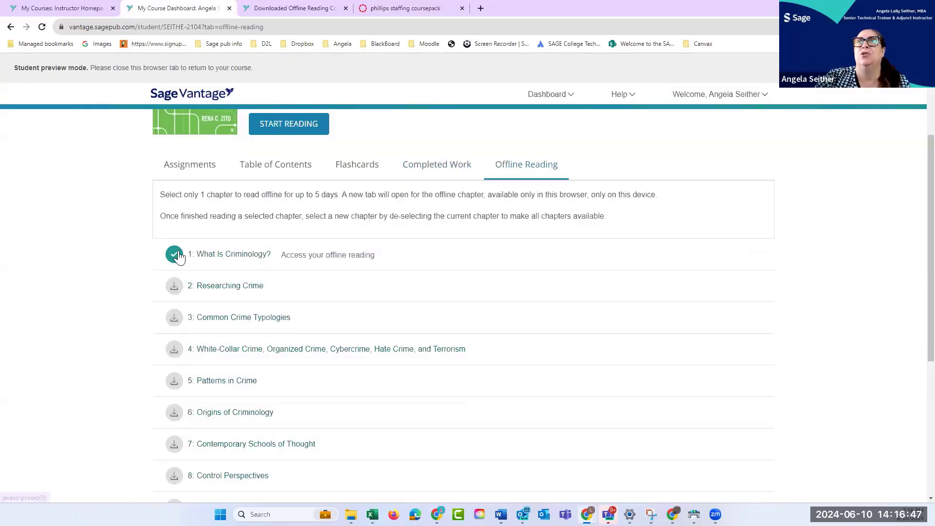
{"action": "mouse_move", "coordinate": [174, 253]}
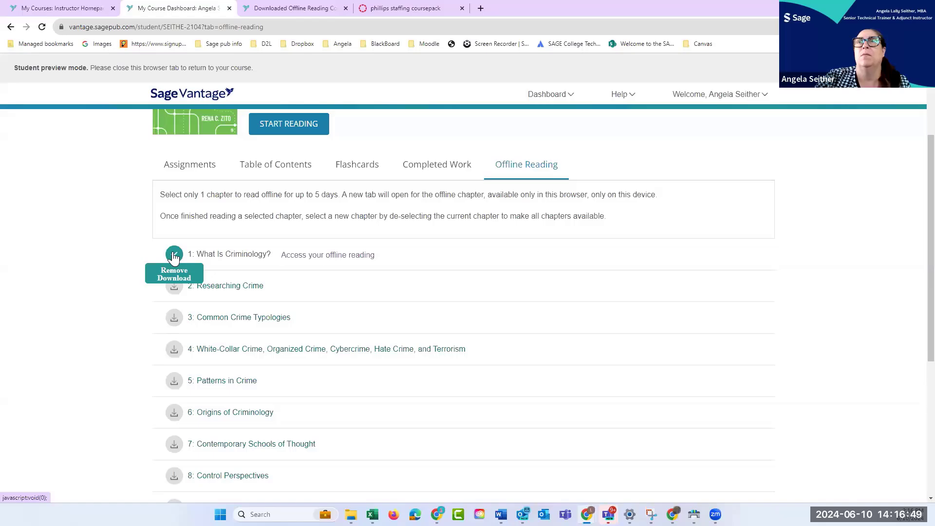
{"action": "left_click", "coordinate": [173, 254]}
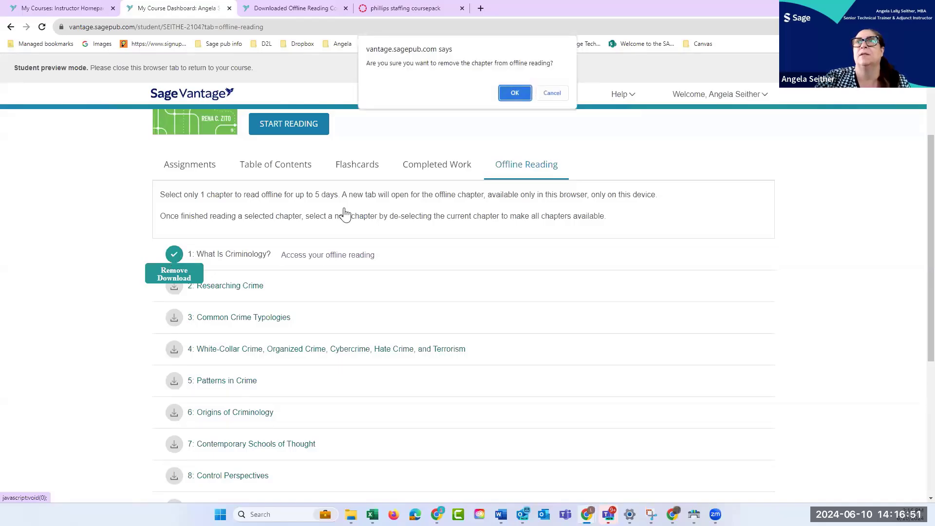
{"action": "left_click", "coordinate": [514, 93]}
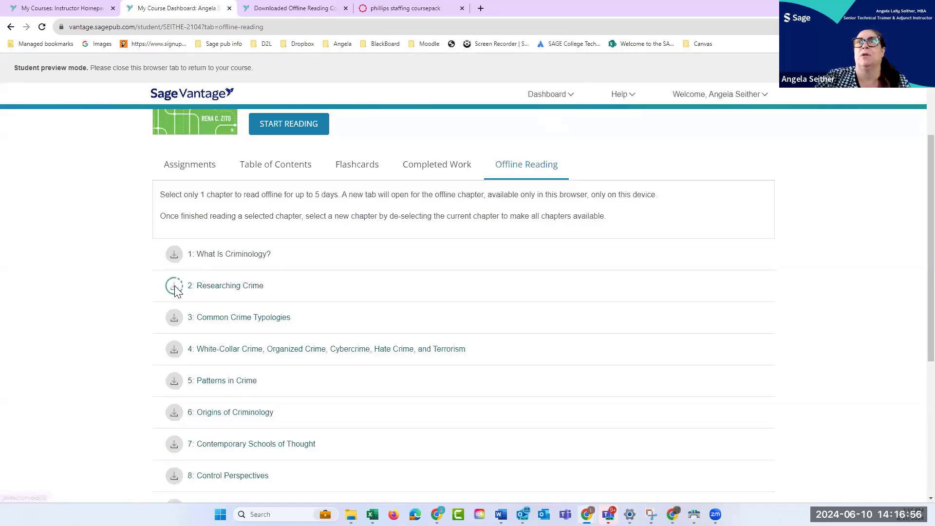
Download Chapter 2: Researching Crime for offline reading instead
{"action": "left_click", "coordinate": [173, 285]}
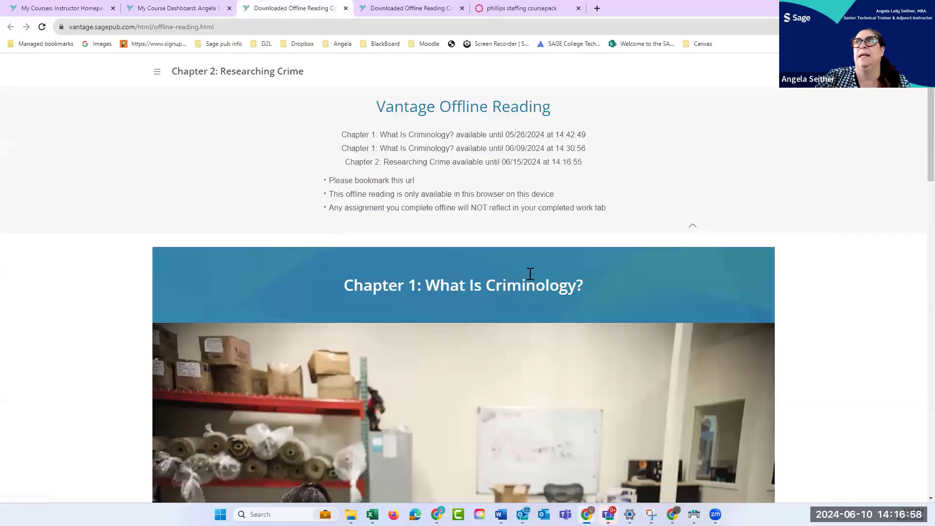
{"action": "left_click", "coordinate": [178, 8]}
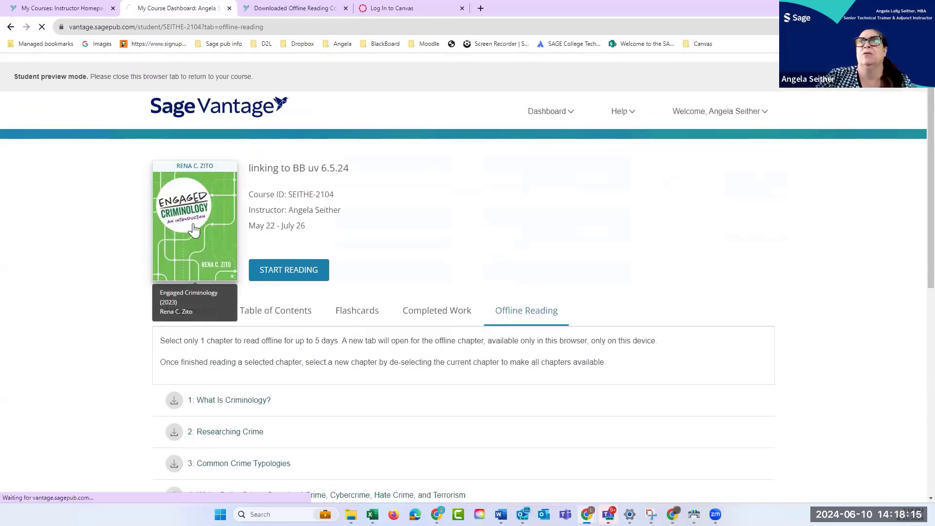
Start reading Chapter 1 online and bring up its COVID-19 and crime introduction poll
{"action": "left_click", "coordinate": [289, 270]}
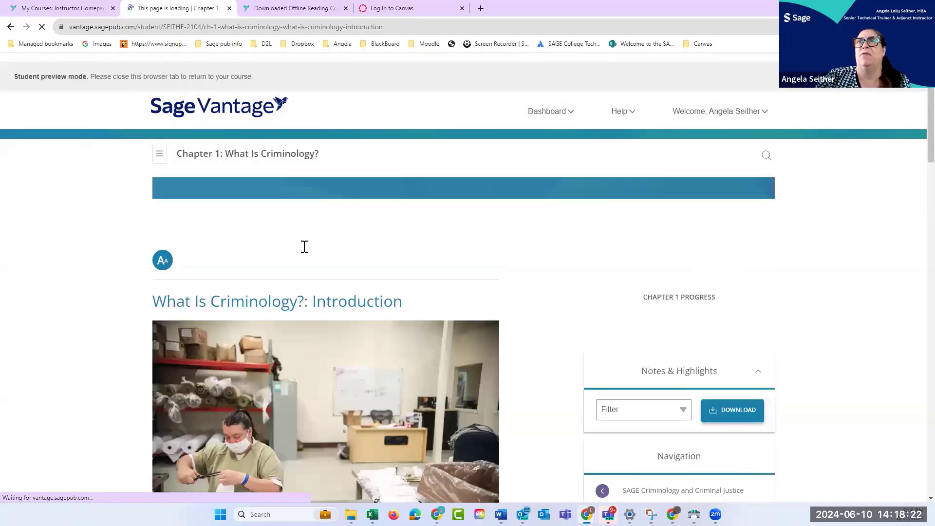
{"action": "scroll", "scroll_direction": "down", "scroll_amount": 3}
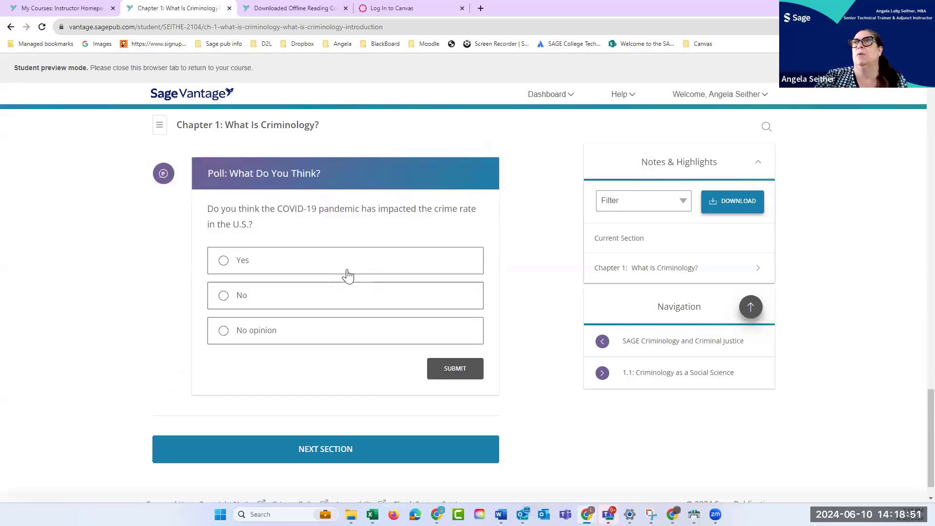
{"action": "mouse_move", "coordinate": [340, 309]}
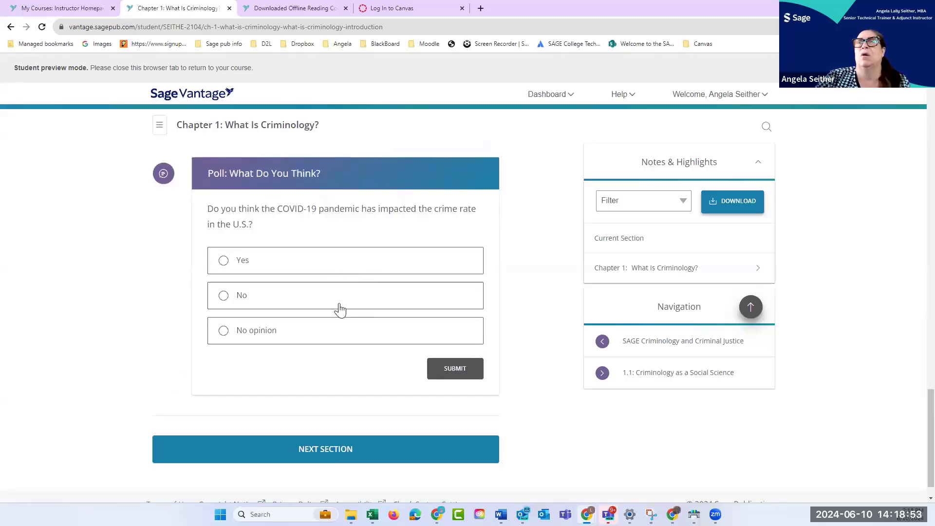
{"action": "mouse_move", "coordinate": [286, 342]}
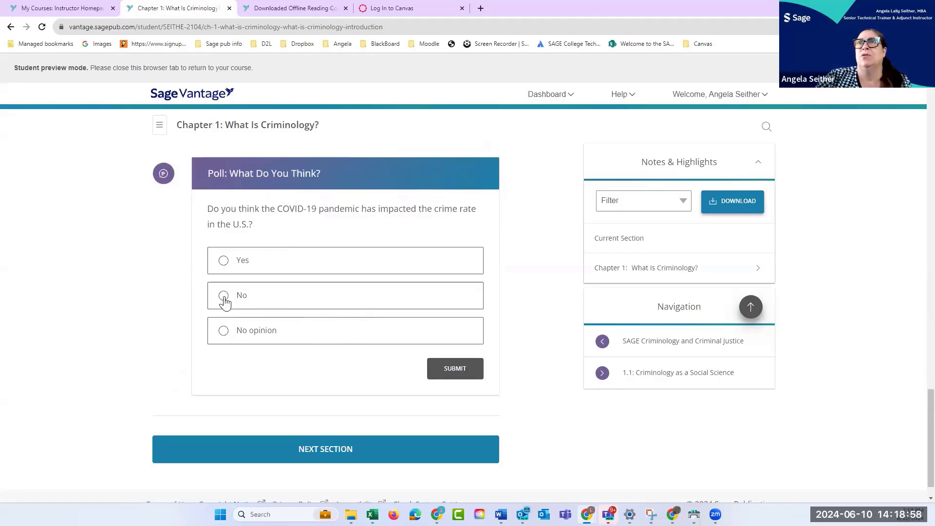
Answer No to the COVID-19 crime-rate poll and submit it
{"action": "left_click", "coordinate": [223, 294]}
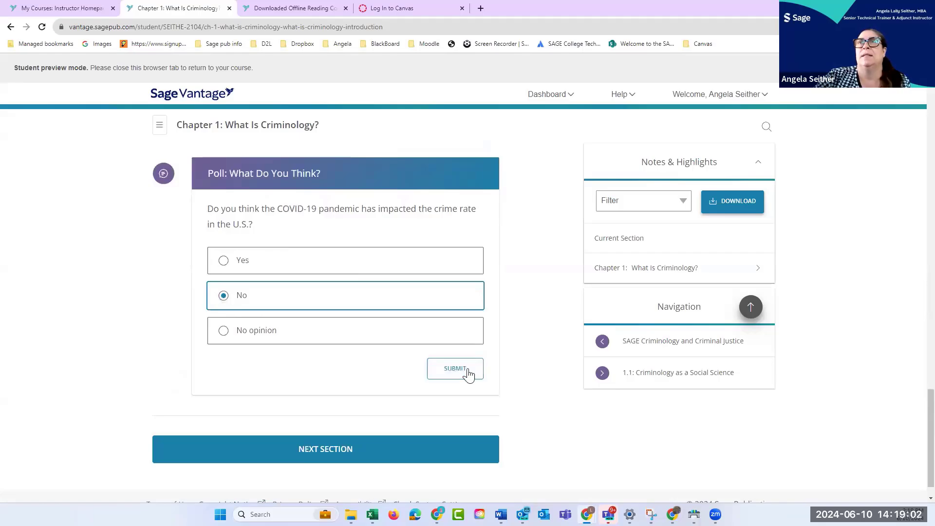
{"action": "left_click", "coordinate": [455, 368]}
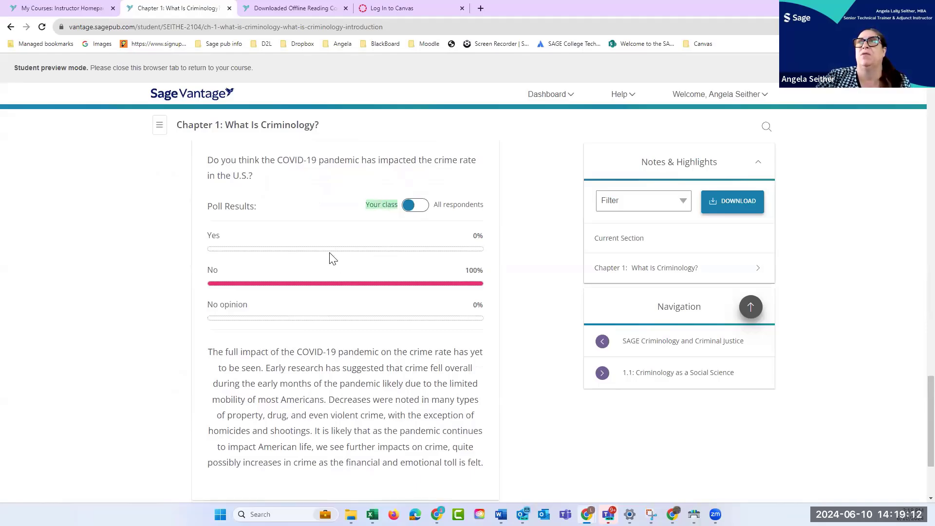
View the poll results for all respondents, 89% Yes, and continue to the next section
{"action": "left_click", "coordinate": [415, 204]}
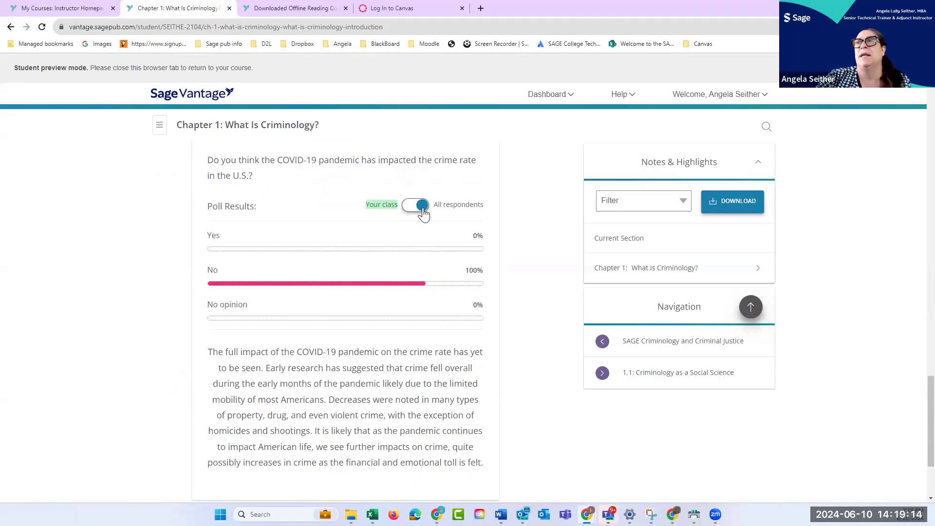
{"action": "left_click", "coordinate": [416, 204]}
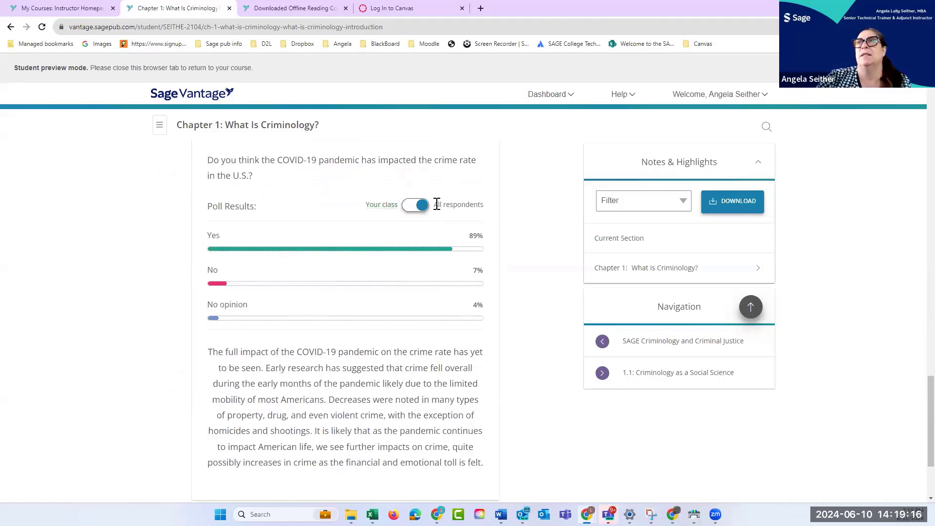
{"action": "left_click", "coordinate": [416, 205]}
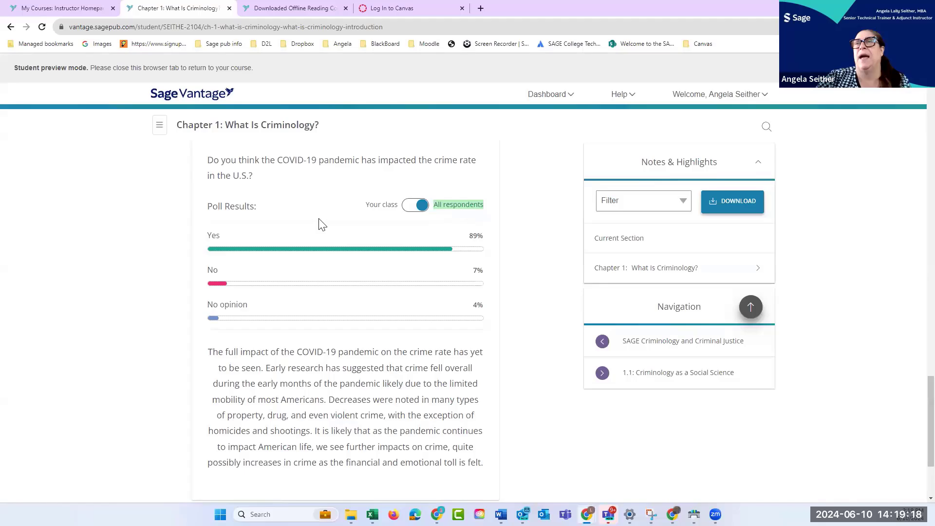
{"action": "scroll", "scroll_direction": "down", "scroll_amount": 3}
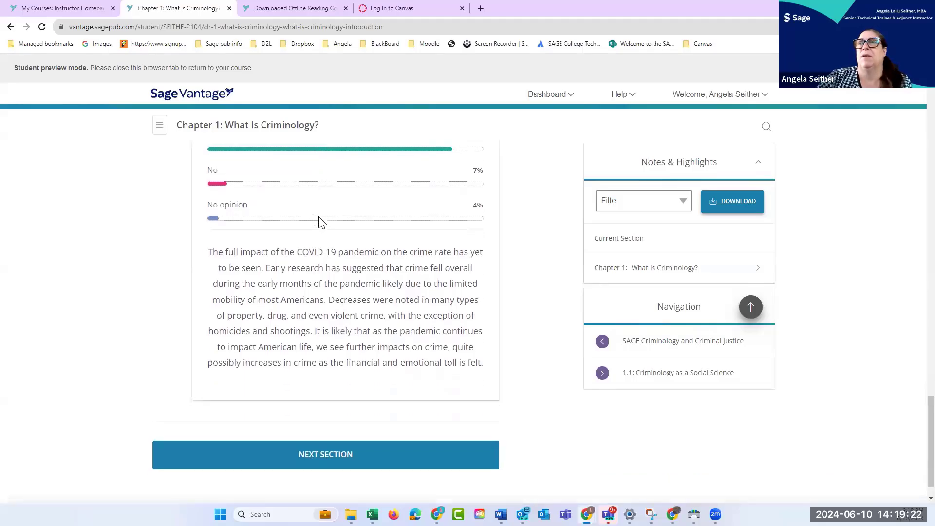
{"action": "left_click", "coordinate": [326, 417]}
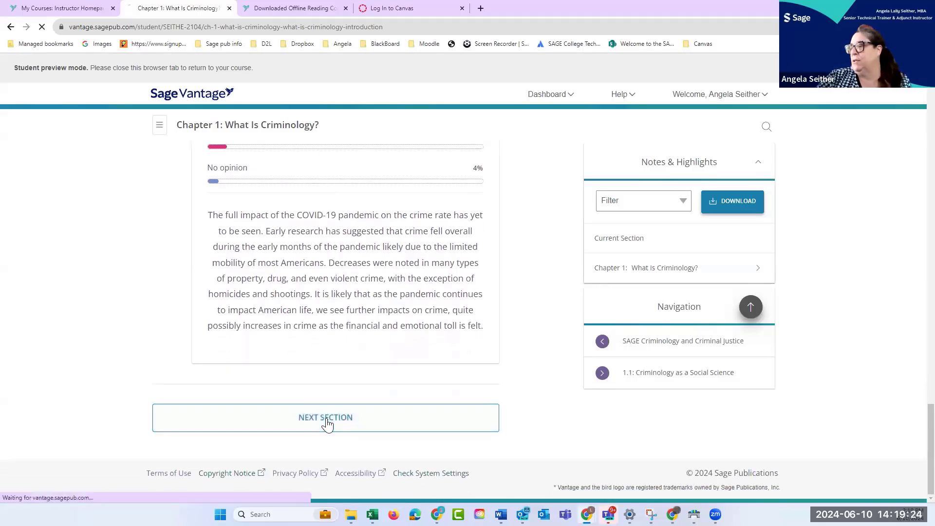
Read through section 1.1 past Figure 1.3 and open Data Activity 1.1 on pandemic criminology
{"action": "left_click", "coordinate": [326, 417]}
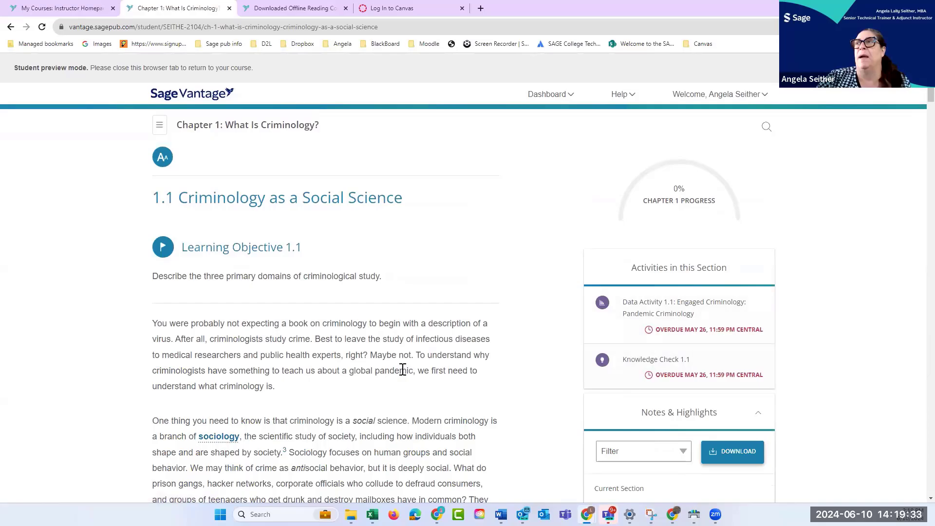
{"action": "scroll", "scroll_direction": "down", "scroll_amount": 3}
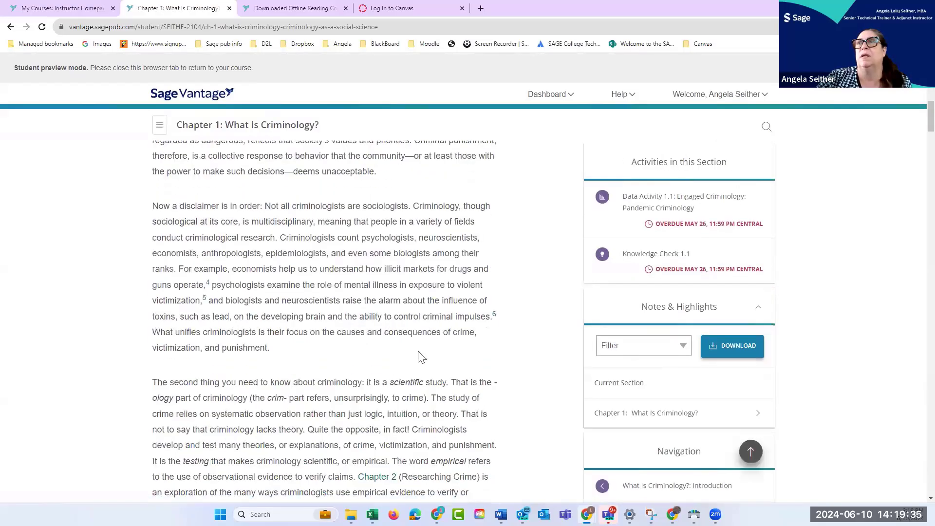
{"action": "scroll", "scroll_direction": "down", "scroll_amount": 3}
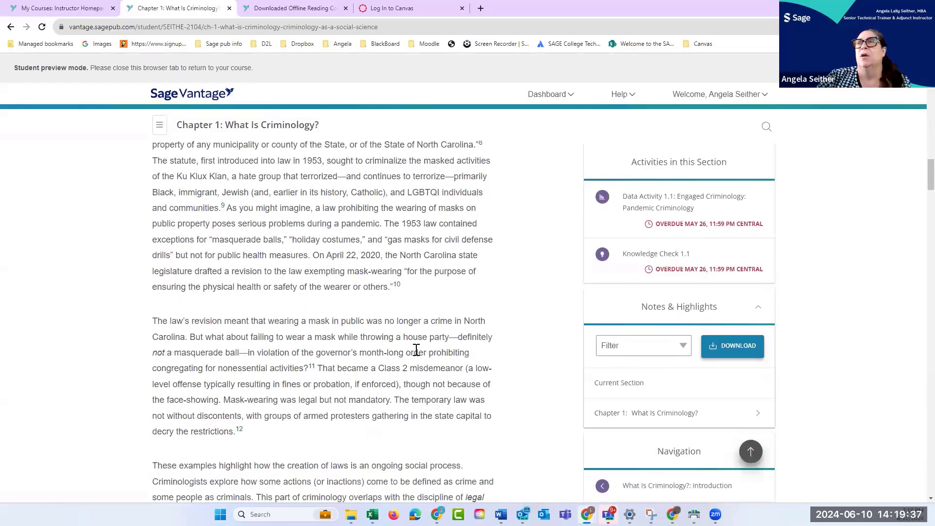
{"action": "scroll", "scroll_direction": "down", "scroll_amount": 3}
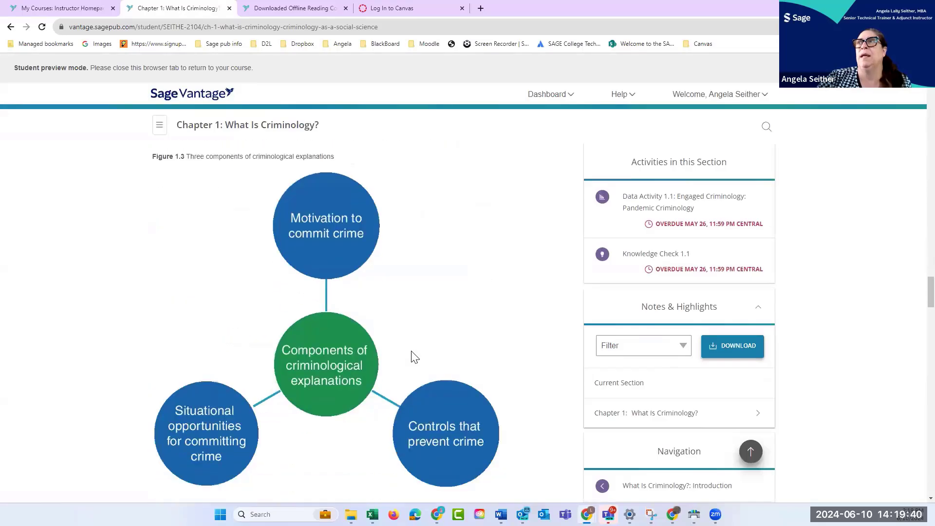
{"action": "scroll", "scroll_direction": "down", "scroll_amount": 3}
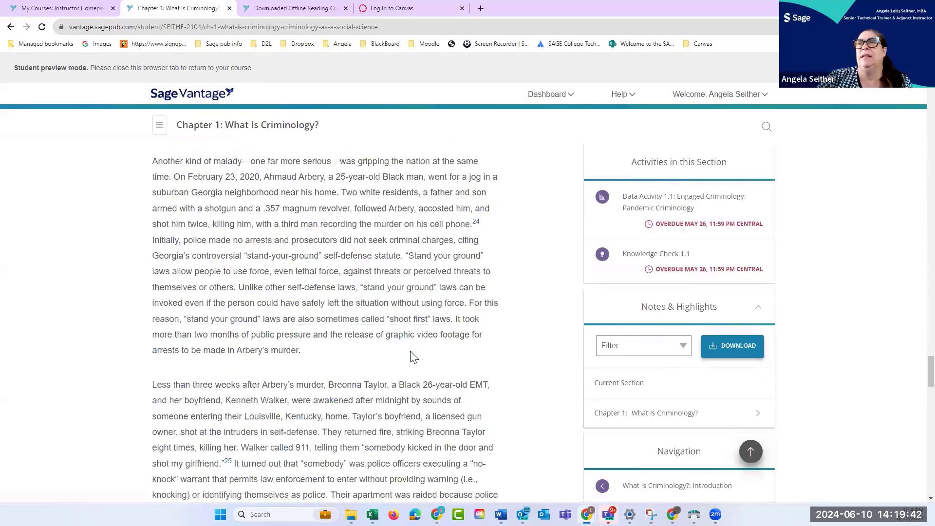
{"action": "left_click", "coordinate": [684, 201]}
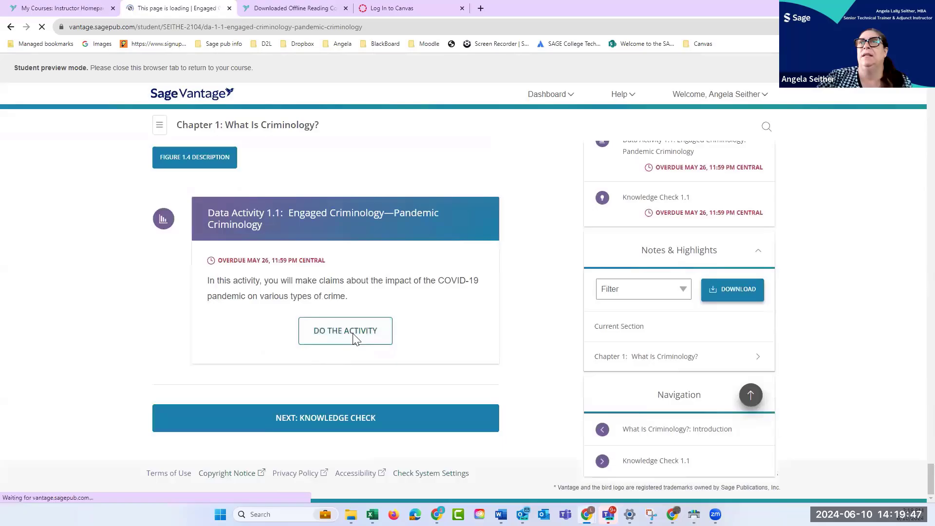
{"action": "left_click", "coordinate": [344, 330]}
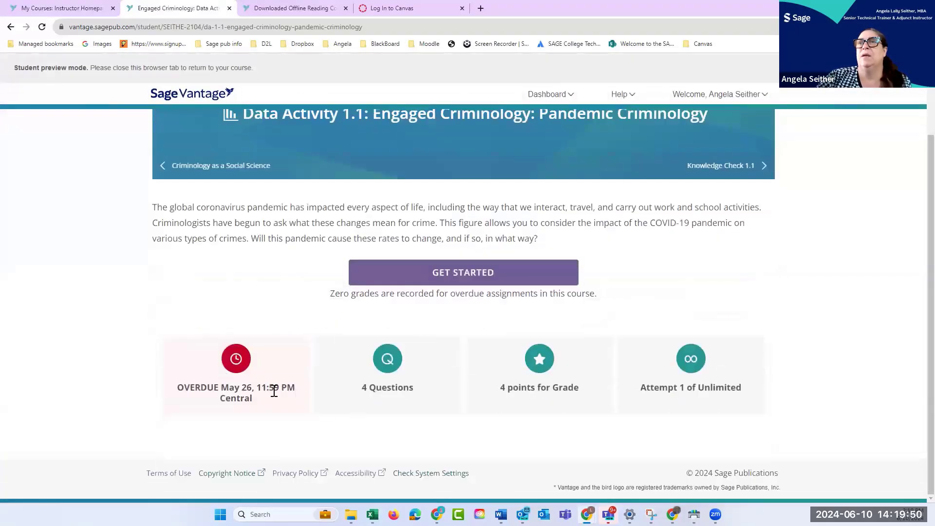
{"action": "mouse_move", "coordinate": [520, 399]}
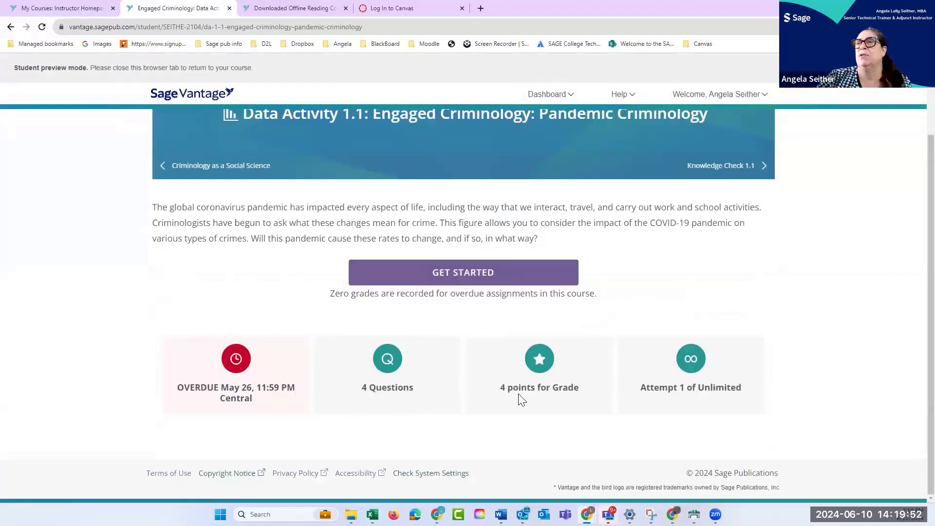
{"action": "mouse_move", "coordinate": [664, 402]}
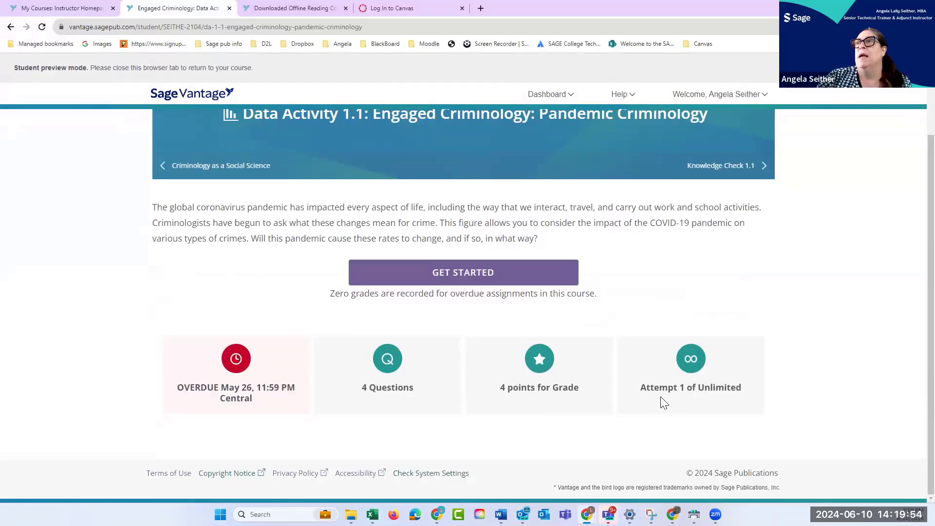
{"action": "mouse_move", "coordinate": [636, 403]}
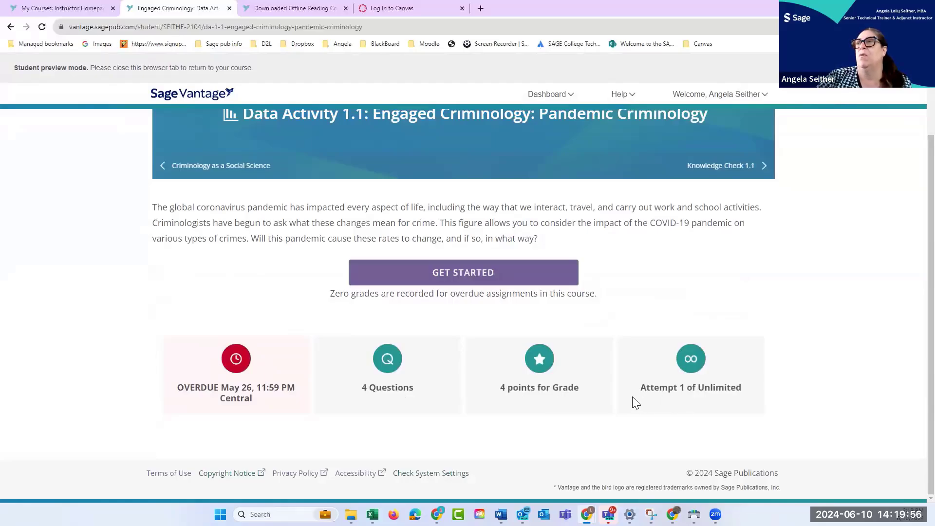
{"action": "mouse_move", "coordinate": [725, 391]}
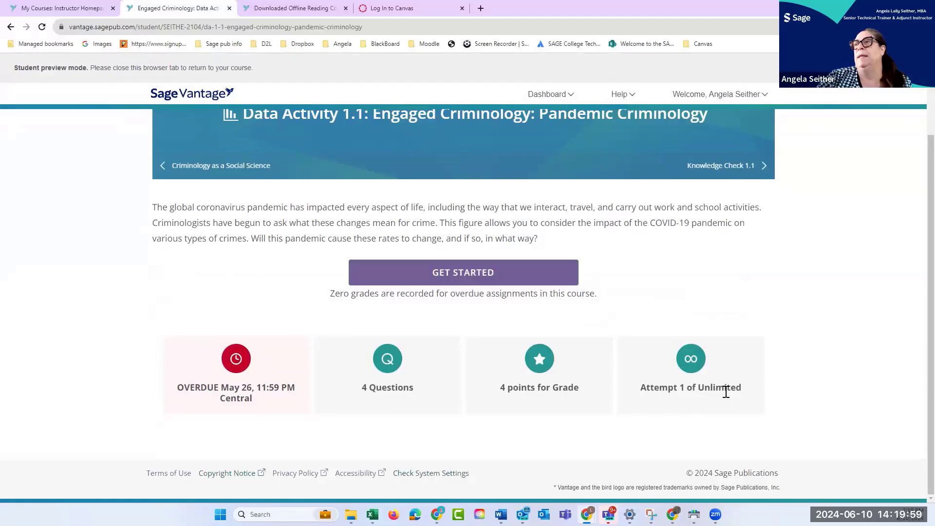
{"action": "mouse_move", "coordinate": [462, 273]}
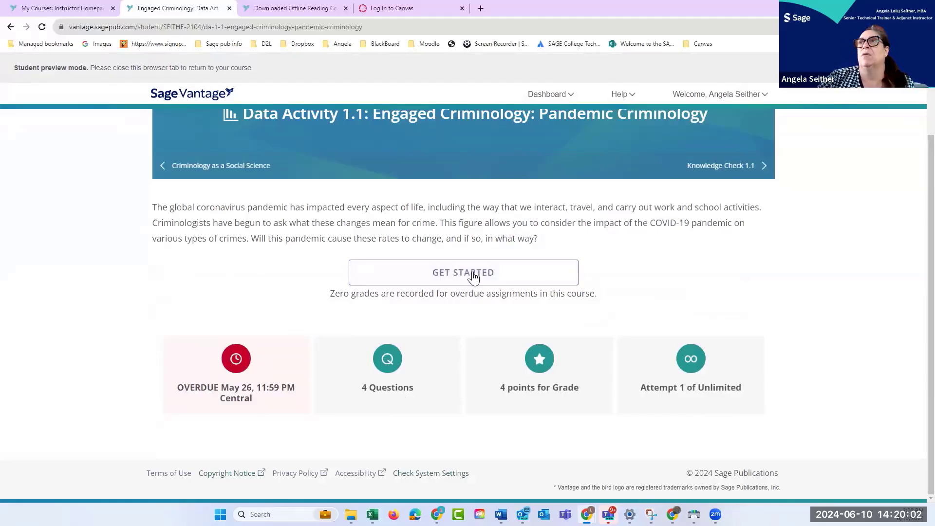
{"action": "left_click", "coordinate": [463, 272]}
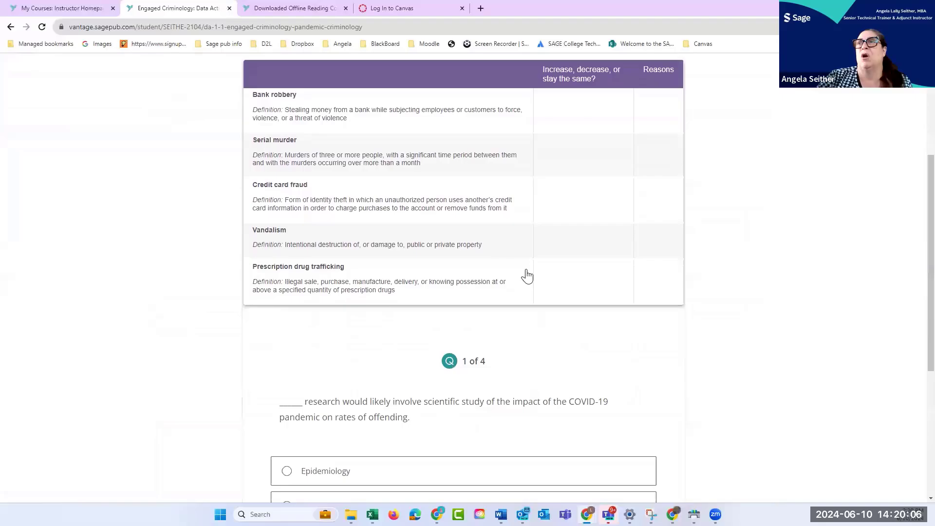
{"action": "scroll", "scroll_direction": "down", "scroll_amount": 3}
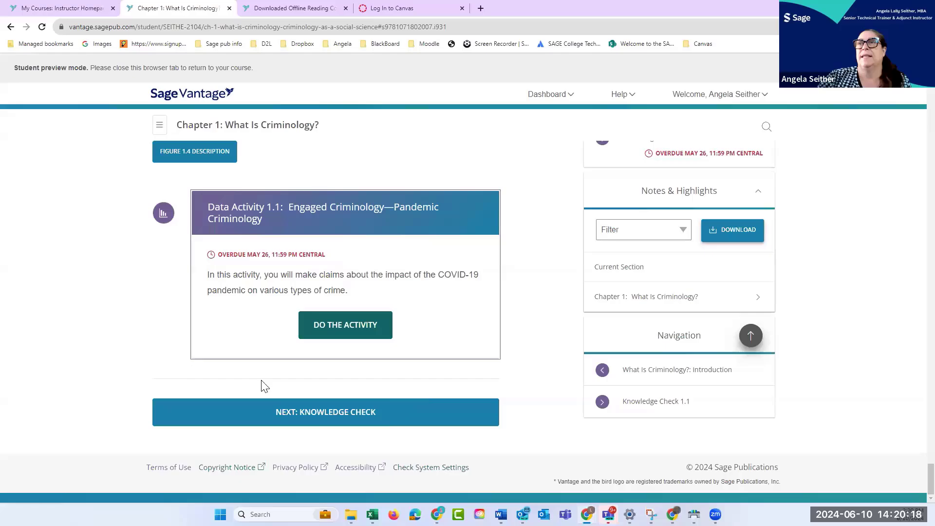
{"action": "mouse_move", "coordinate": [325, 411]}
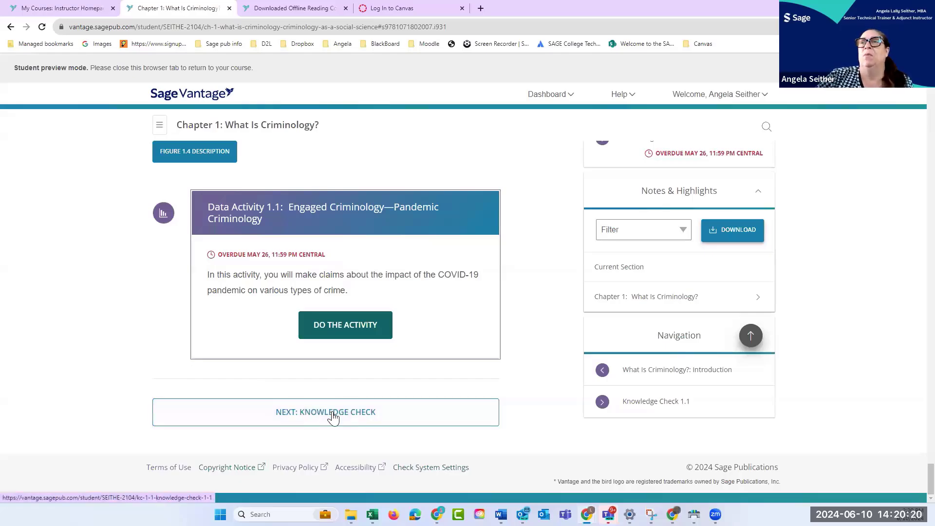
Continue to Knowledge Check 1.1 and start the 4-question quiz
{"action": "left_click", "coordinate": [326, 411]}
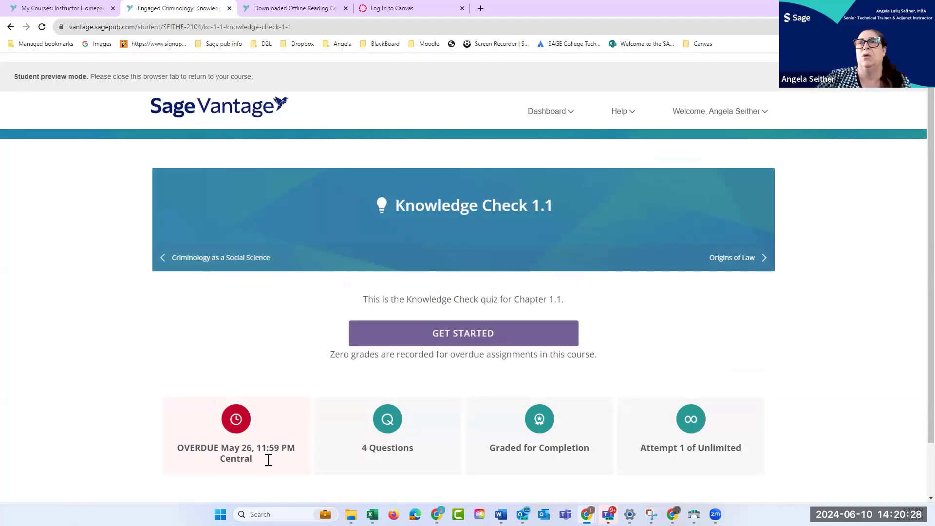
{"action": "mouse_move", "coordinate": [424, 458]}
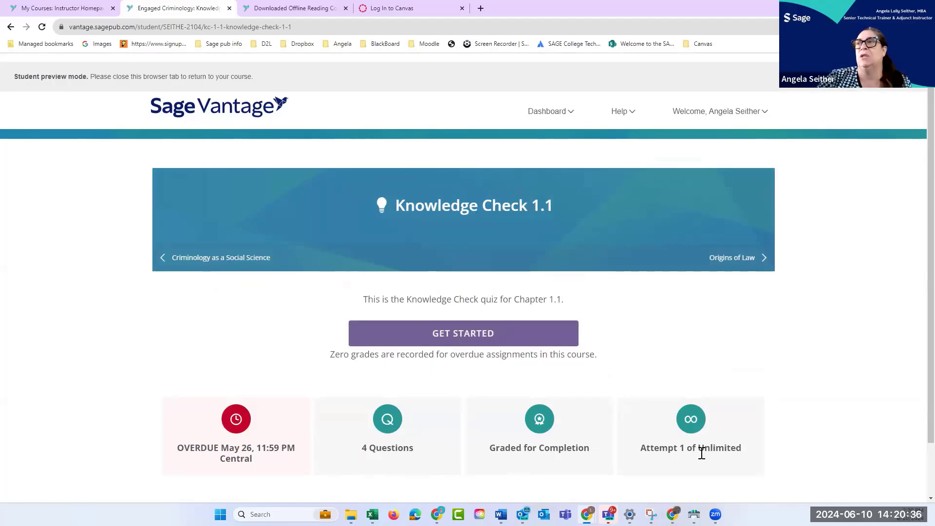
{"action": "left_click", "coordinate": [462, 333]}
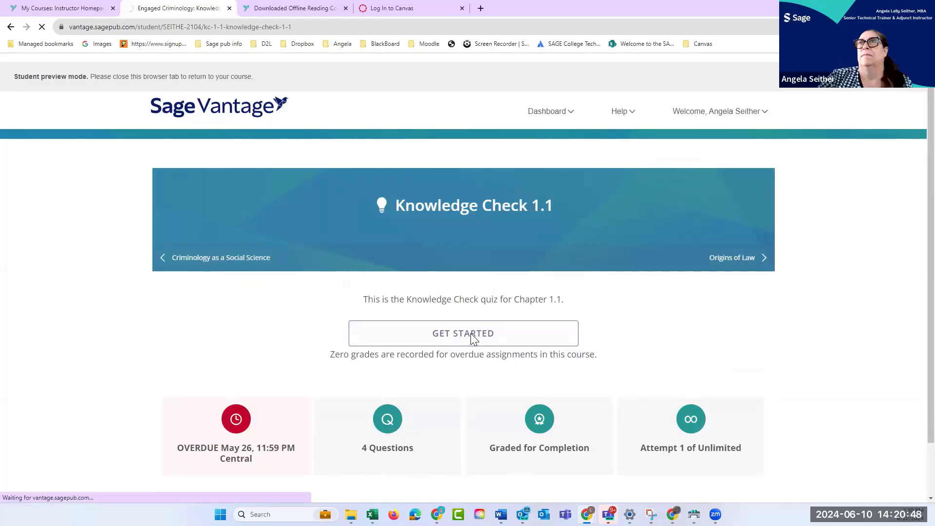
{"action": "mouse_move", "coordinate": [256, 249]}
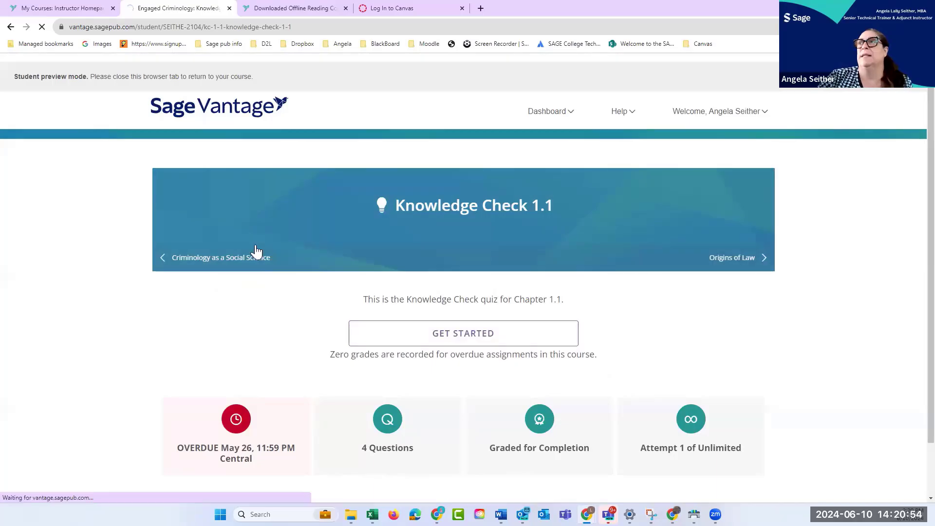
Answer question 1 with mass incarceration, view its hint, and submit the correct answer
{"action": "left_click", "coordinate": [462, 333]}
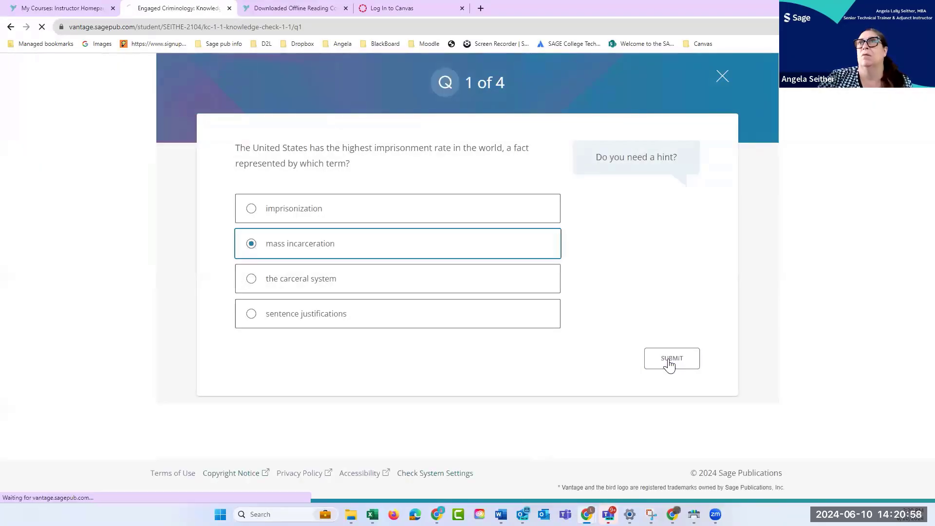
{"action": "left_click", "coordinate": [635, 157]}
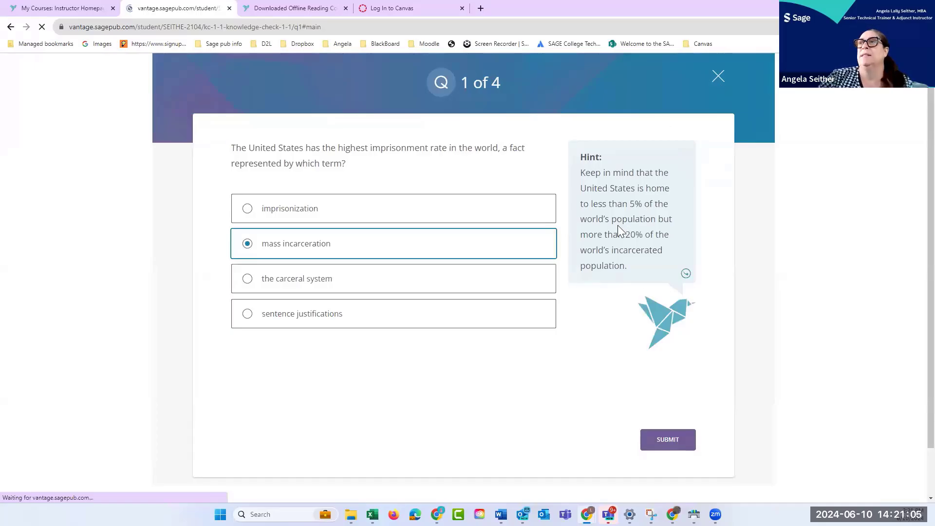
{"action": "left_click", "coordinate": [668, 440]}
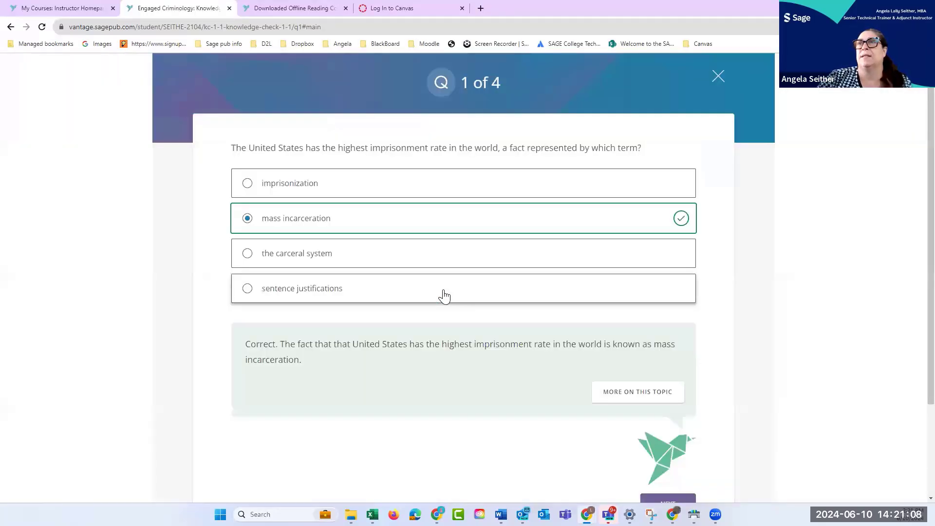
{"action": "mouse_move", "coordinate": [455, 290]}
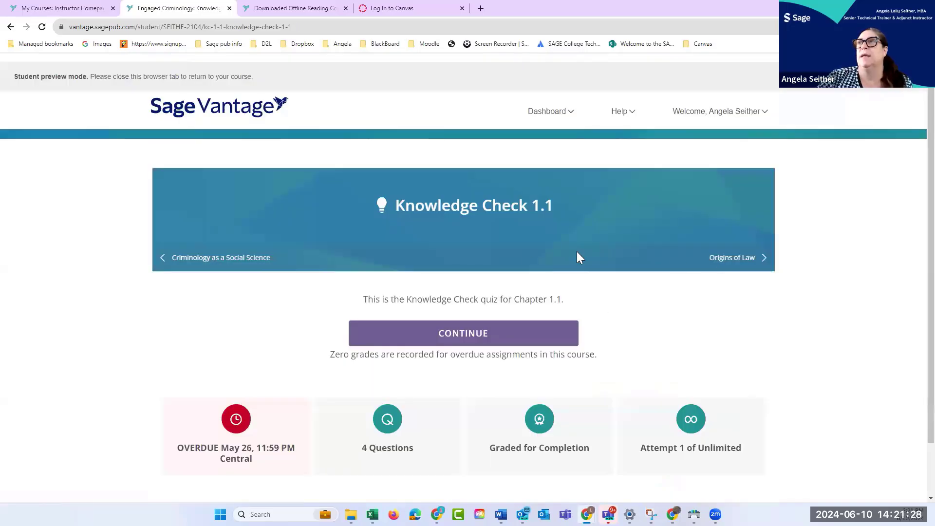
{"action": "mouse_move", "coordinate": [733, 258]}
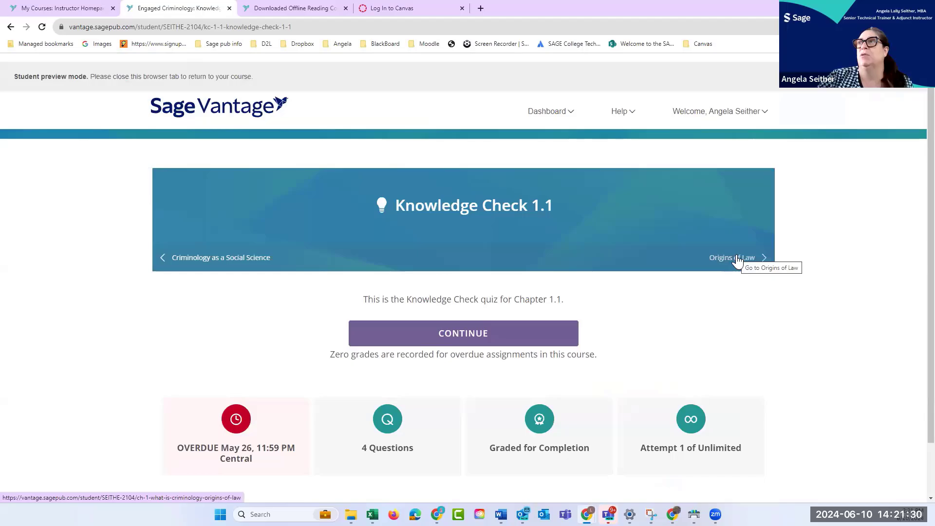
Go to the Origins of Law section and move down to the Self-Assessment 1.1 card
{"action": "left_click", "coordinate": [731, 257]}
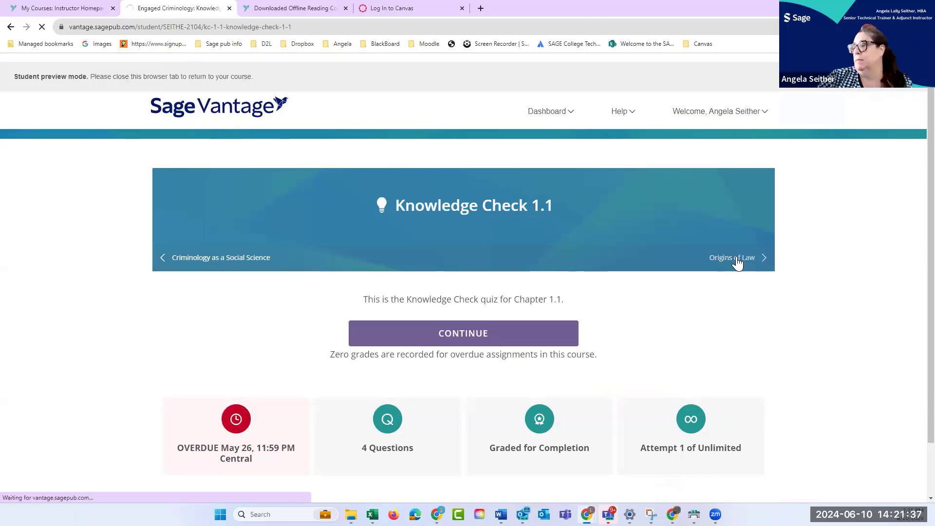
{"action": "left_click", "coordinate": [739, 257]}
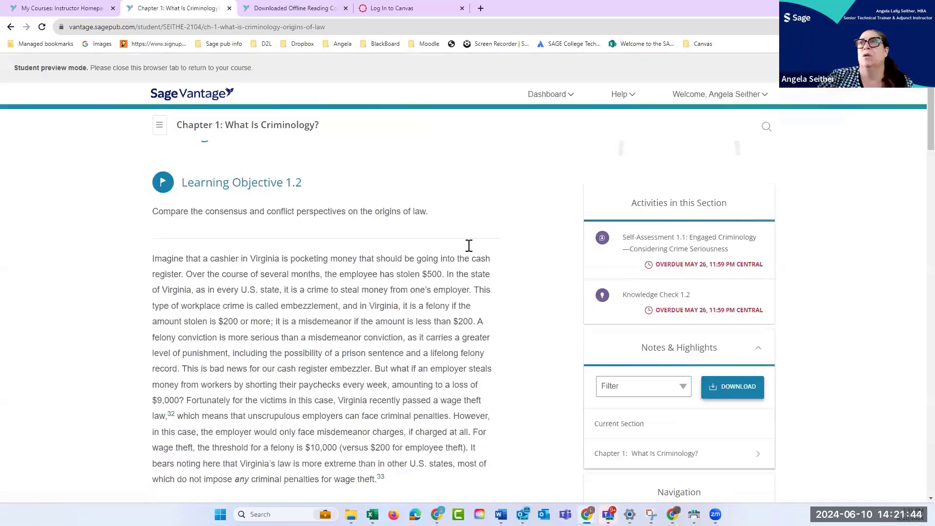
{"action": "scroll", "scroll_direction": "down", "scroll_amount": 3}
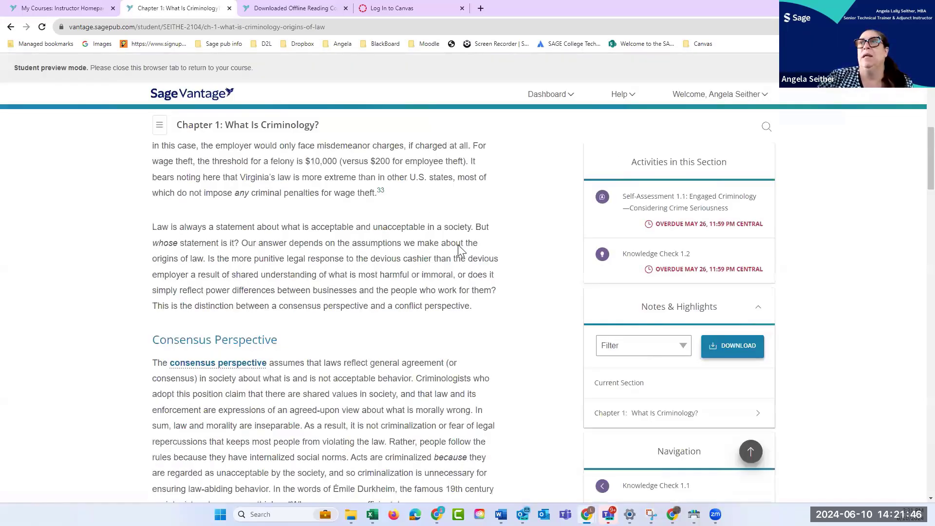
{"action": "scroll", "scroll_direction": "down", "scroll_amount": 3}
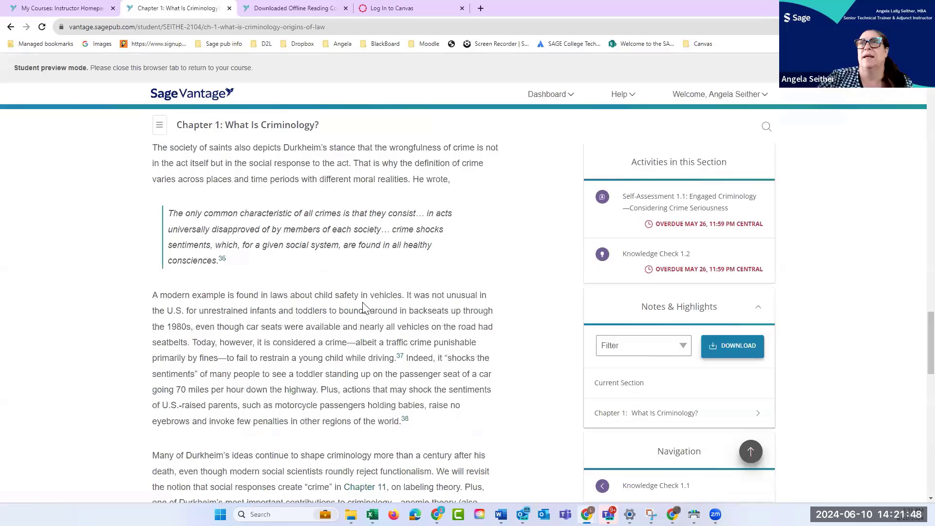
{"action": "scroll", "scroll_direction": "down", "scroll_amount": 3}
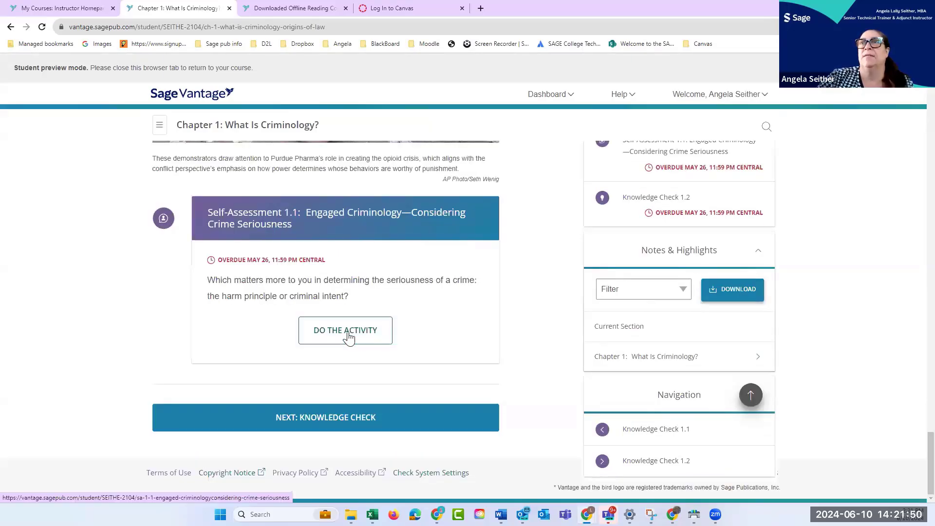
Start Self-Assessment 1.1, review its eight-offense seriousness statements, and return to Learning Objective 1.5
{"action": "left_click", "coordinate": [345, 330]}
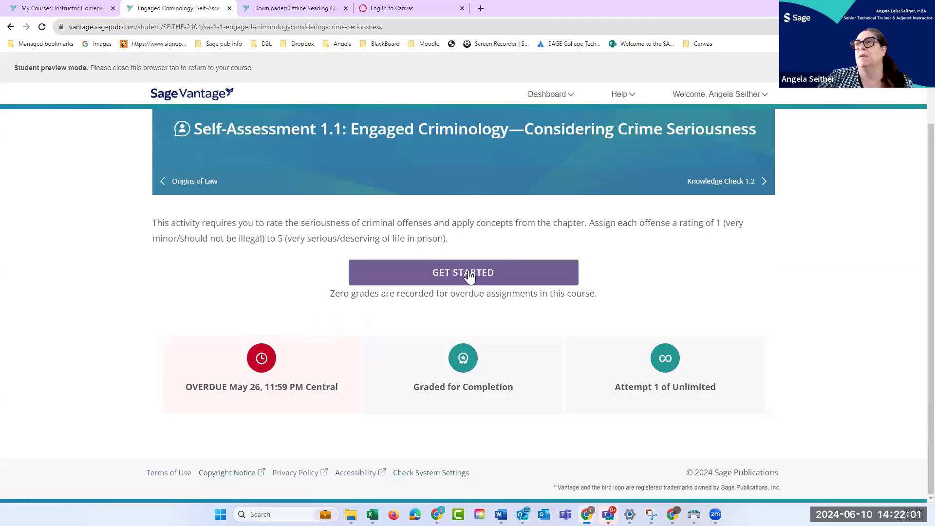
{"action": "left_click", "coordinate": [462, 272]}
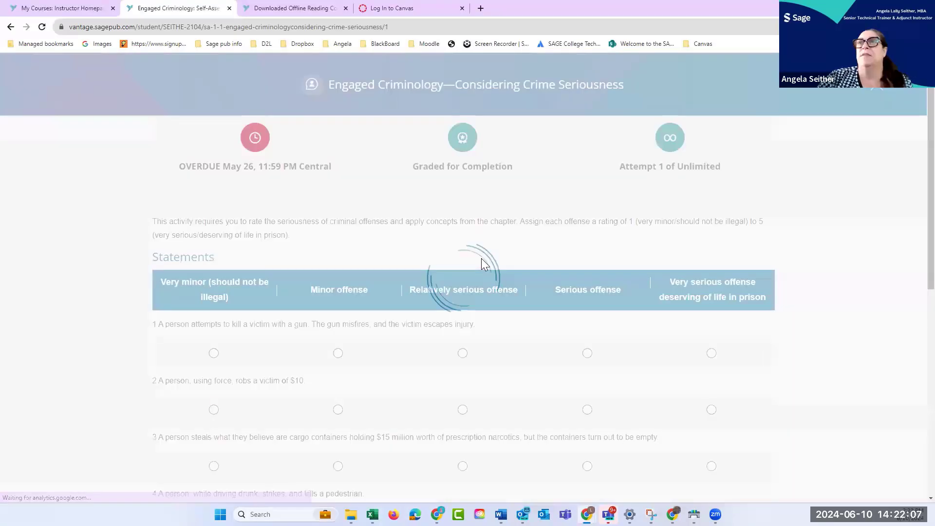
{"action": "scroll", "scroll_direction": "down", "scroll_amount": 3}
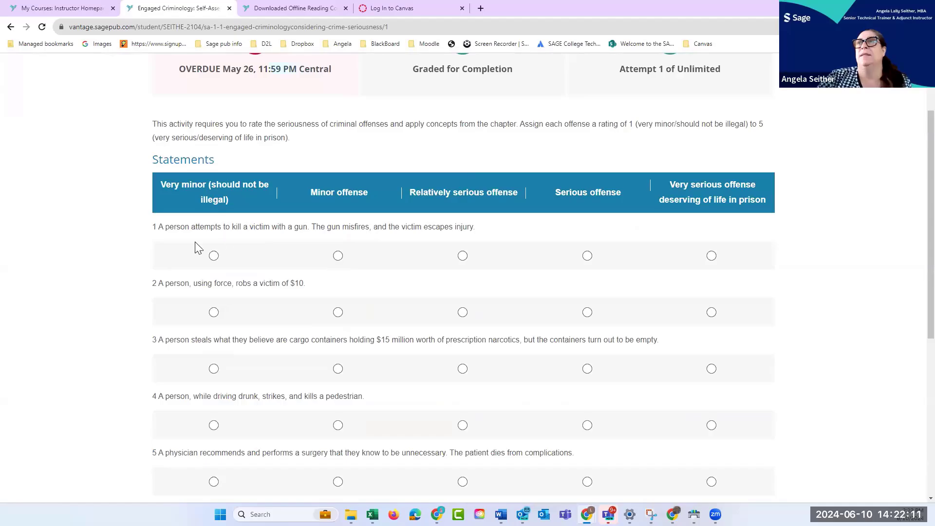
{"action": "scroll", "scroll_direction": "down", "scroll_amount": 3}
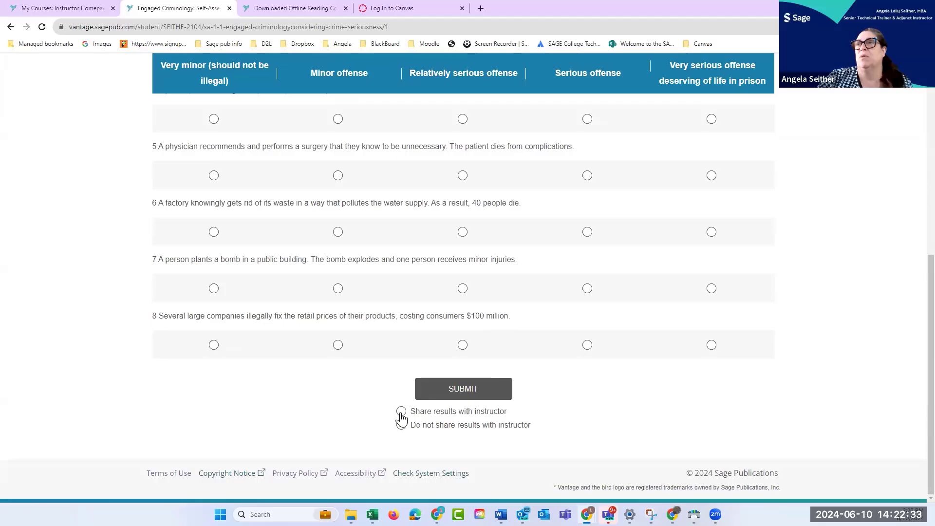
{"action": "left_click", "coordinate": [400, 411]}
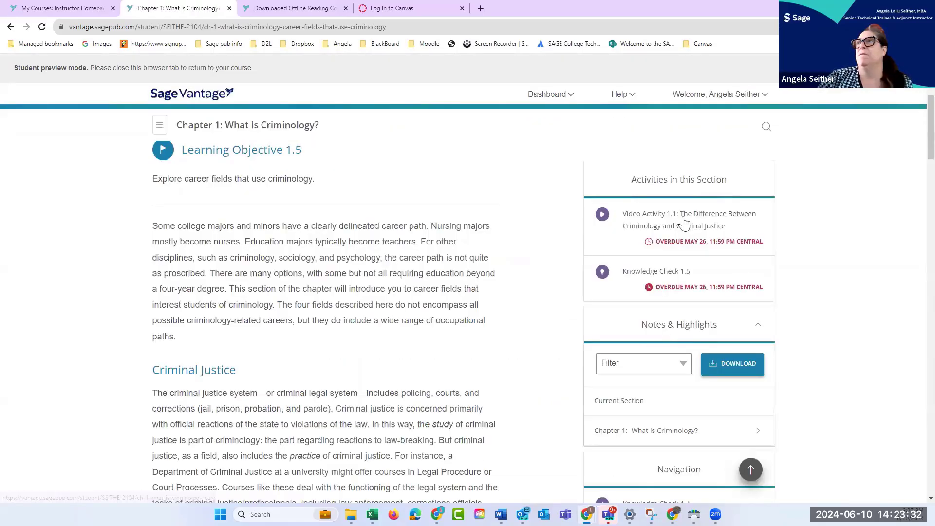
Start Video Activity 1.1 on criminology versus criminal justice, reaching question 1 of 3
{"action": "left_click", "coordinate": [690, 219]}
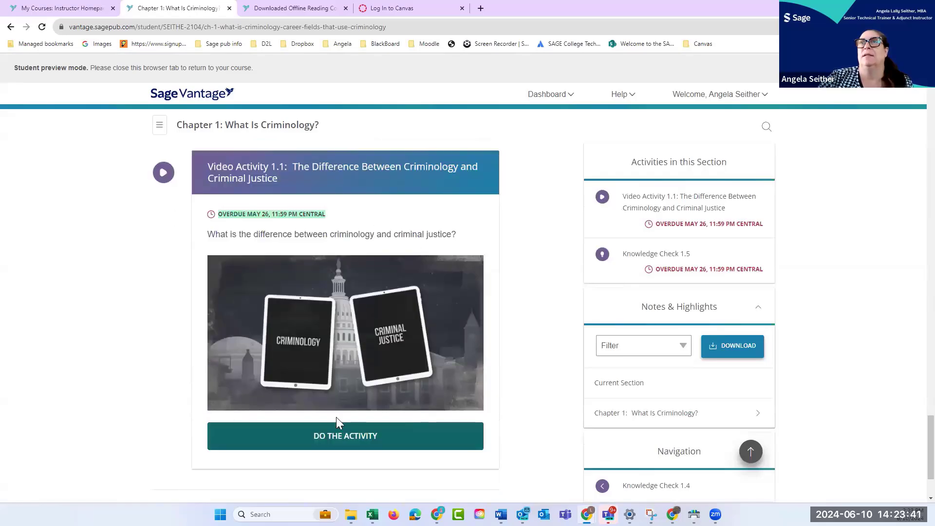
{"action": "left_click", "coordinate": [345, 435]}
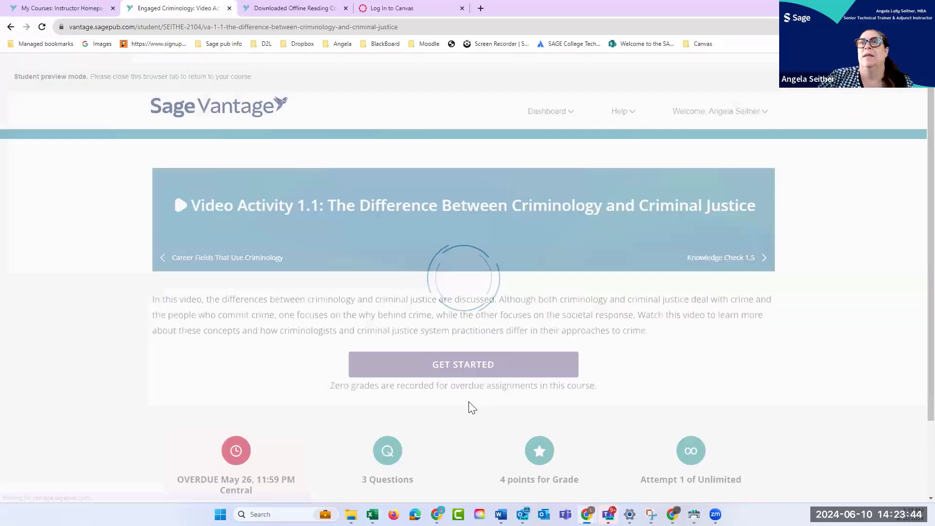
{"action": "scroll", "scroll_direction": "down", "scroll_amount": 3}
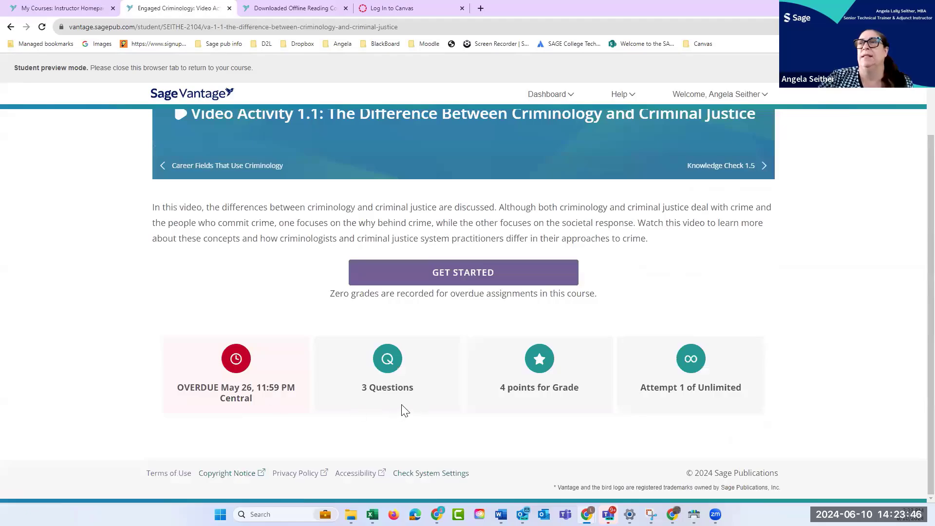
{"action": "mouse_move", "coordinate": [572, 403]}
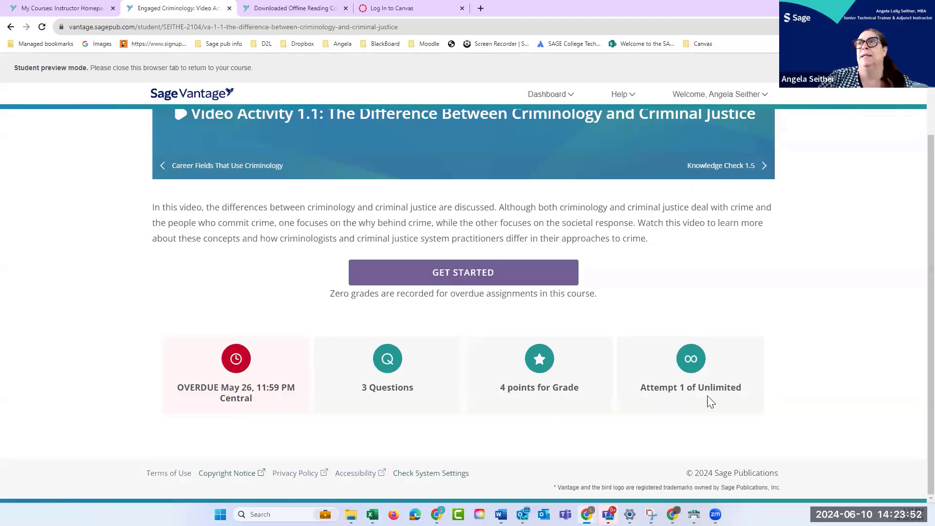
{"action": "left_click", "coordinate": [462, 272]}
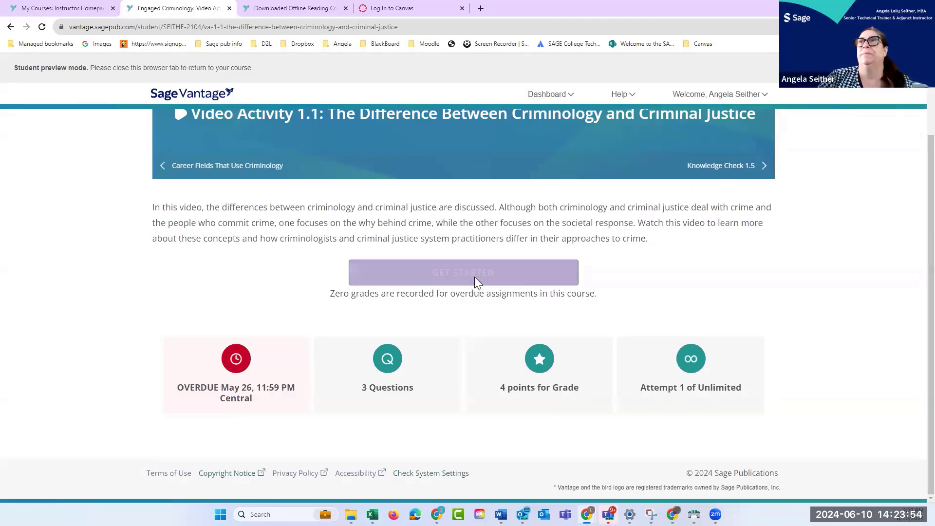
{"action": "left_click", "coordinate": [463, 273]}
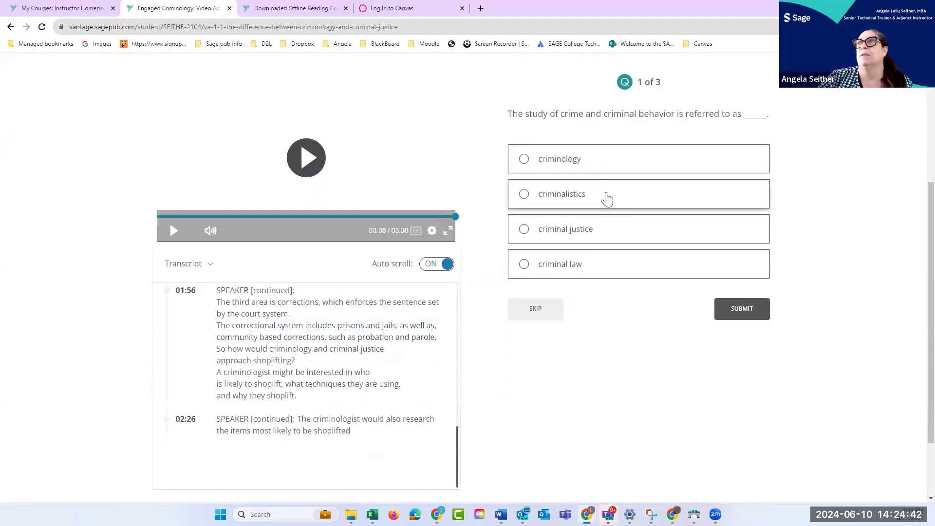
{"action": "mouse_move", "coordinate": [632, 290]}
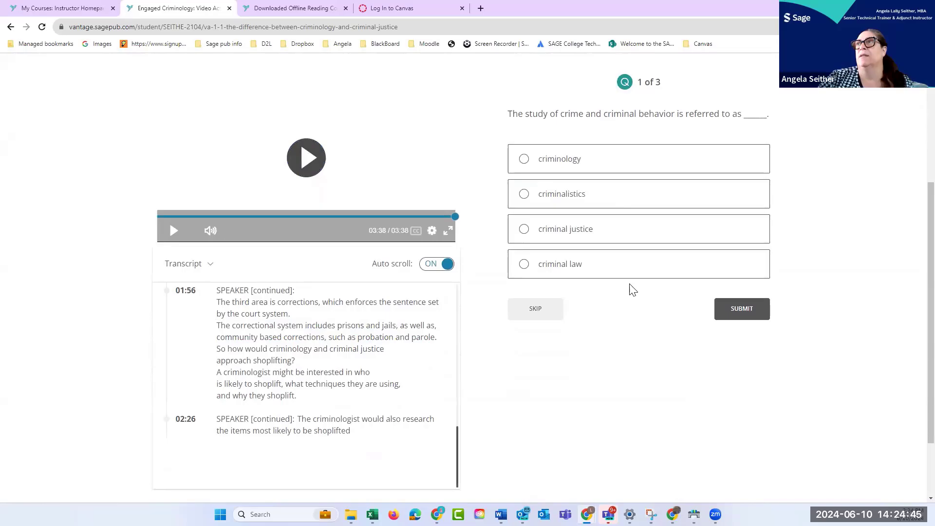
{"action": "mouse_move", "coordinate": [512, 207]}
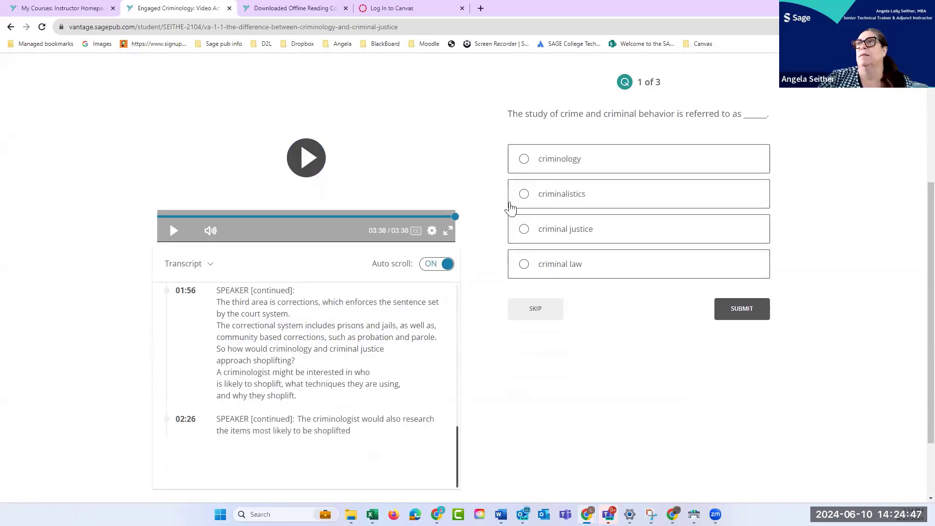
Answer question 1 with criminalistics (incorrect) and complete the remaining questions for a 1 of 3 score
{"action": "left_click", "coordinate": [741, 309]}
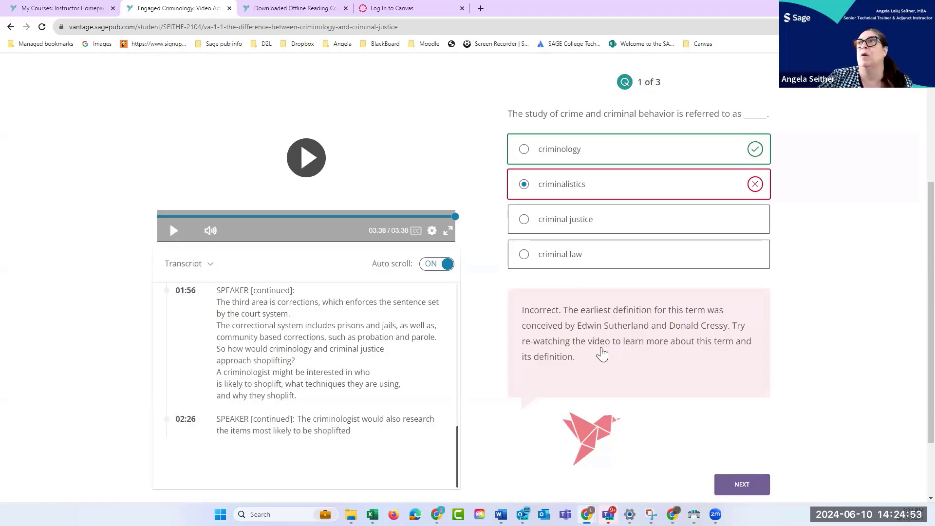
{"action": "mouse_move", "coordinate": [605, 367]}
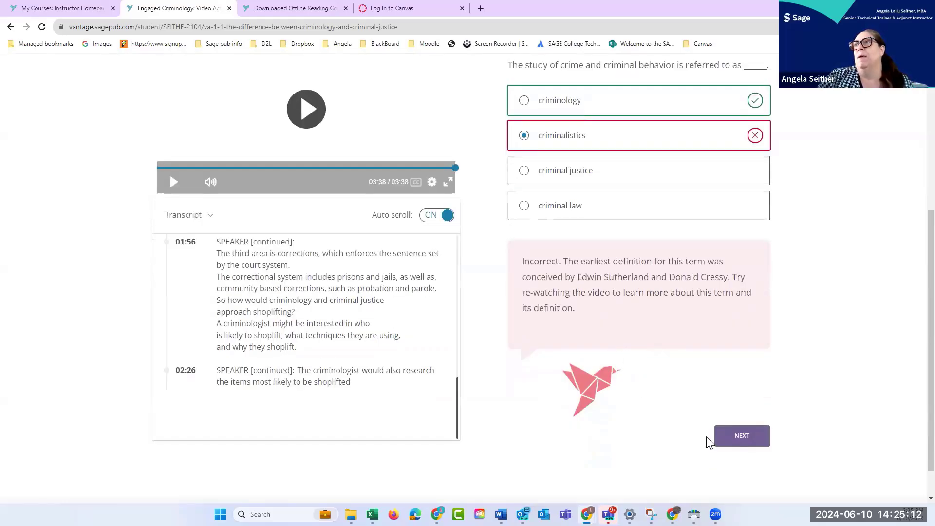
{"action": "left_click", "coordinate": [741, 435]}
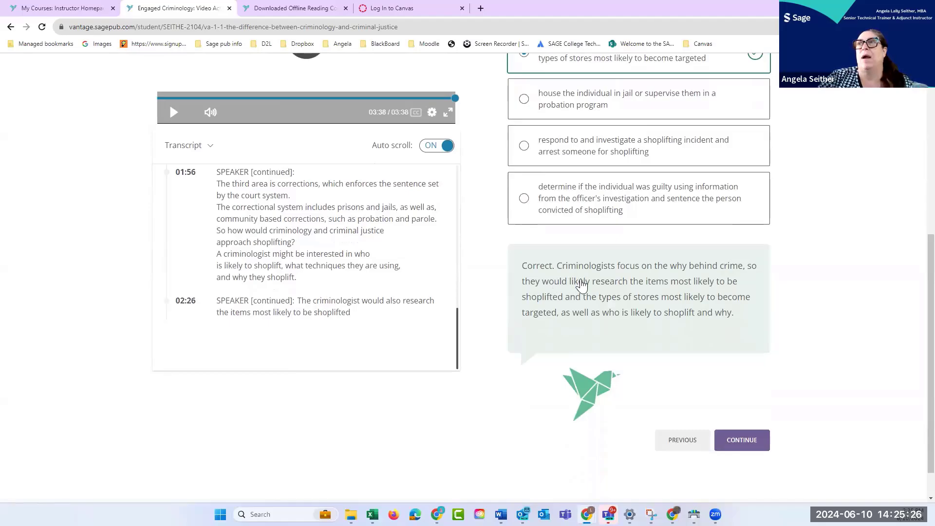
{"action": "left_click", "coordinate": [742, 441]}
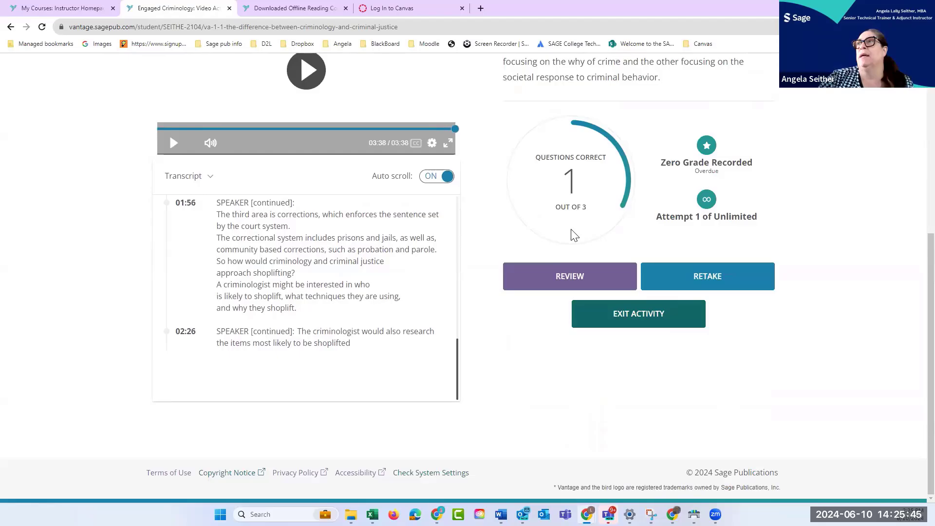
{"action": "mouse_move", "coordinate": [707, 275]}
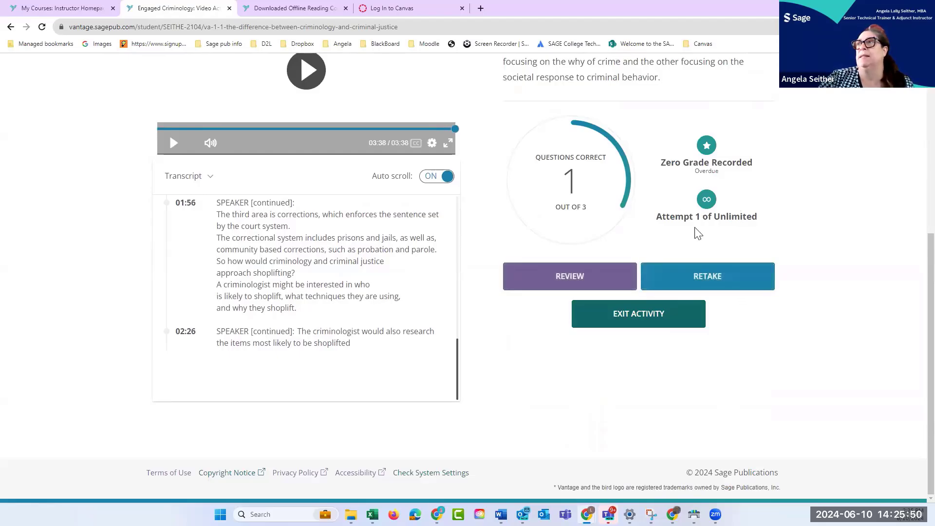
{"action": "mouse_move", "coordinate": [755, 275]}
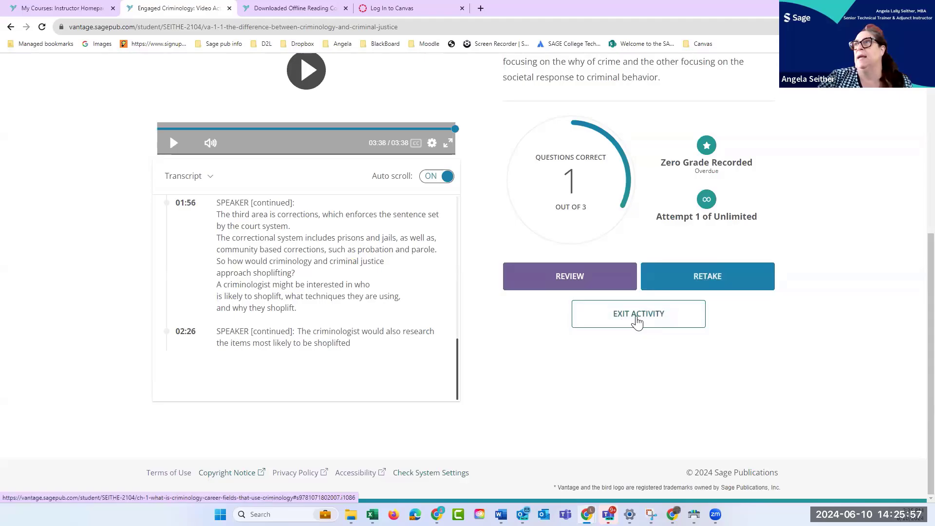
Exit the finished video activity to land on the Knowledge Check 1.5 start page
{"action": "left_click", "coordinate": [637, 313]}
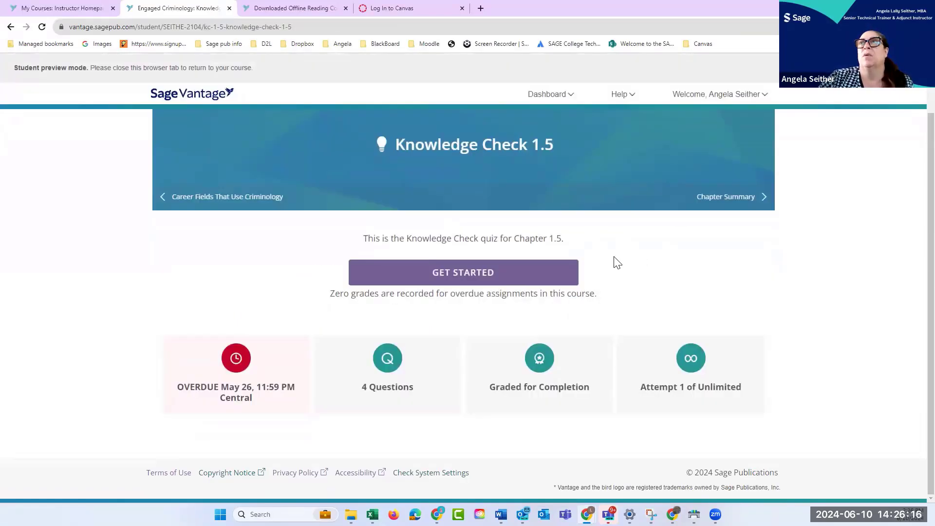
{"action": "mouse_move", "coordinate": [623, 266]}
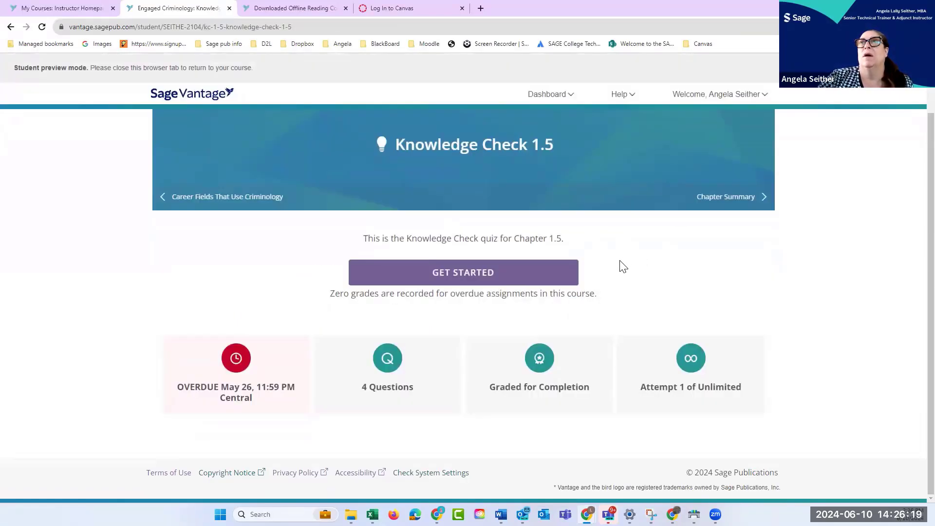